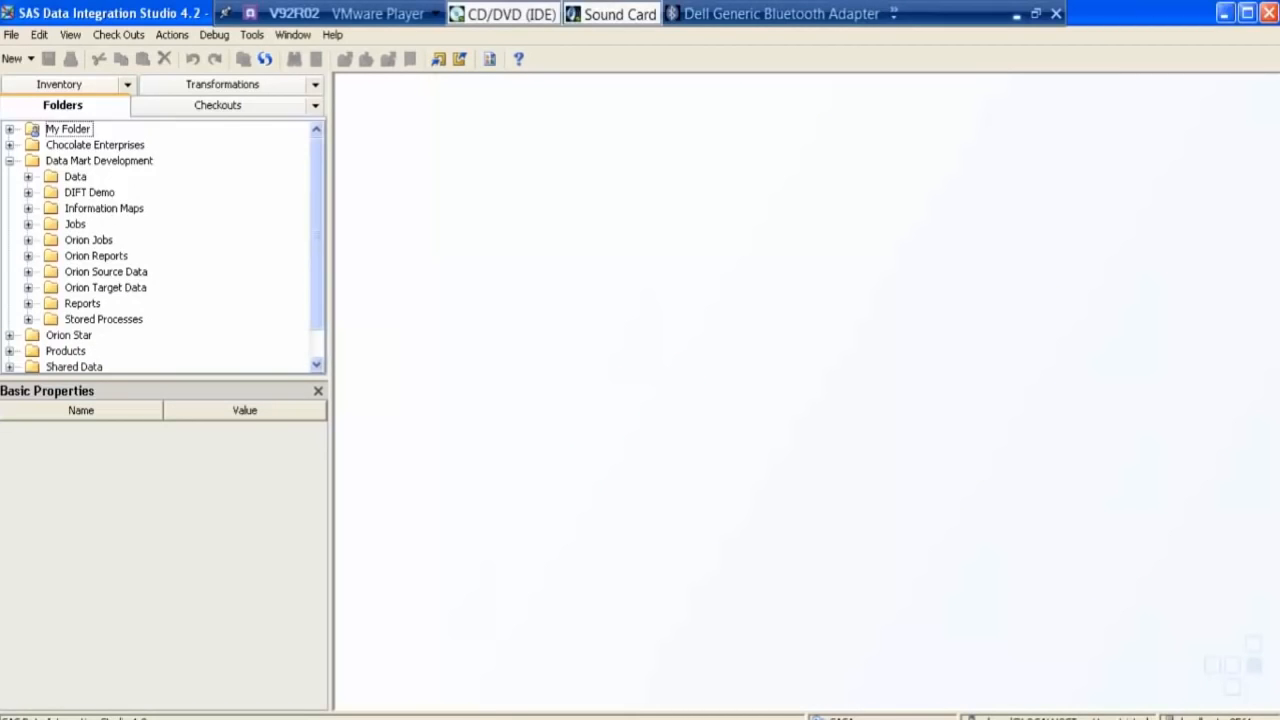
Step: Select the Orion Target Data folder and open its context menu to create a new table
left_click(105, 287)
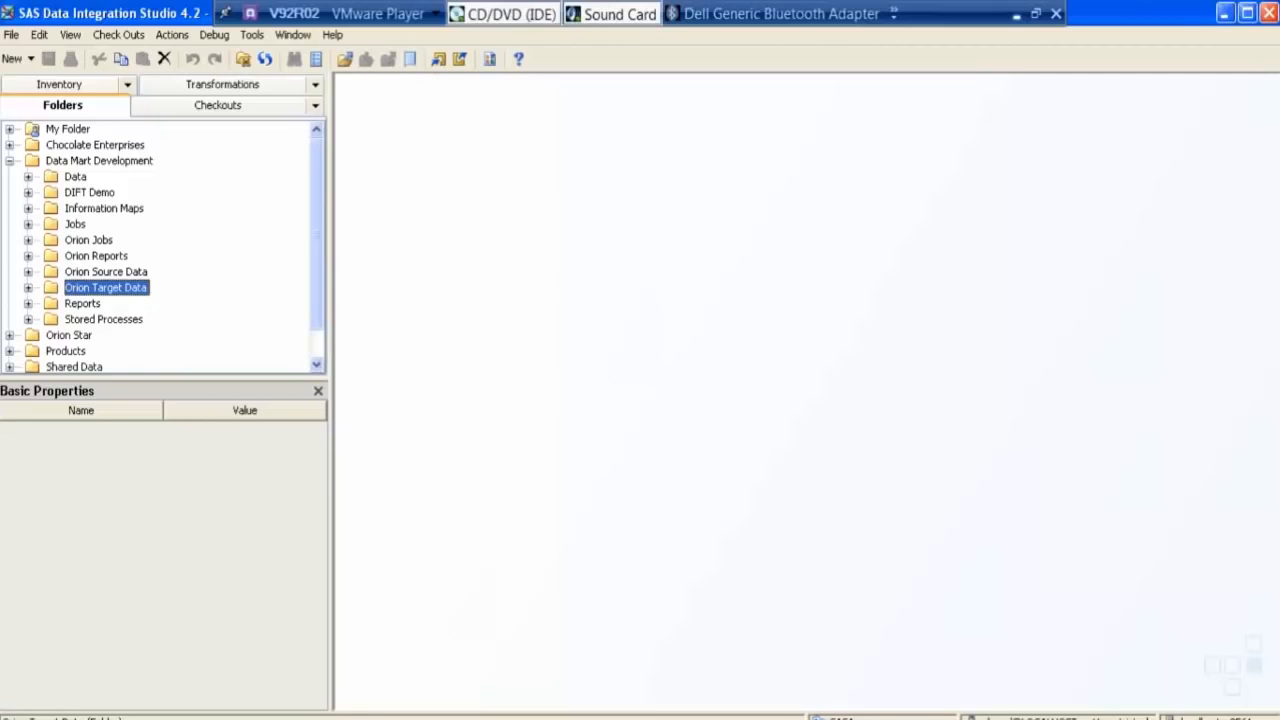
right_click(105, 287)
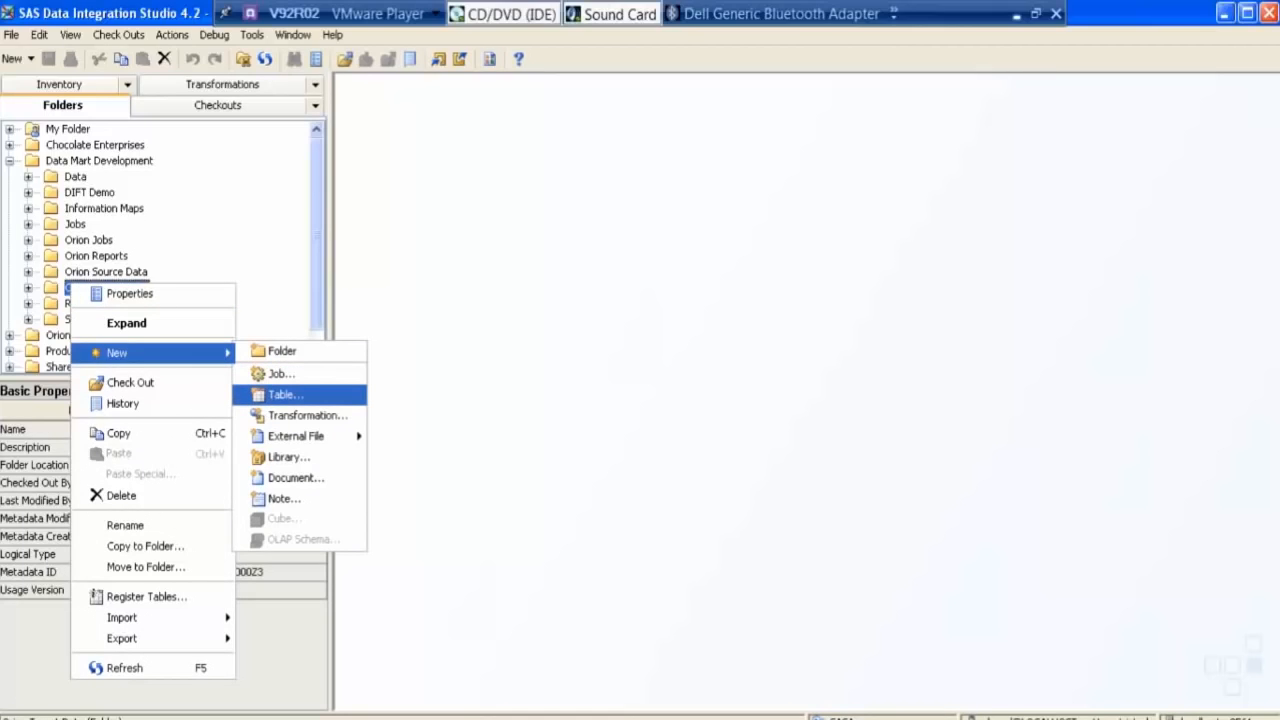
Step: Start the New Table wizard and name the table 'DIFT Product Dimension'
left_click(285, 394)
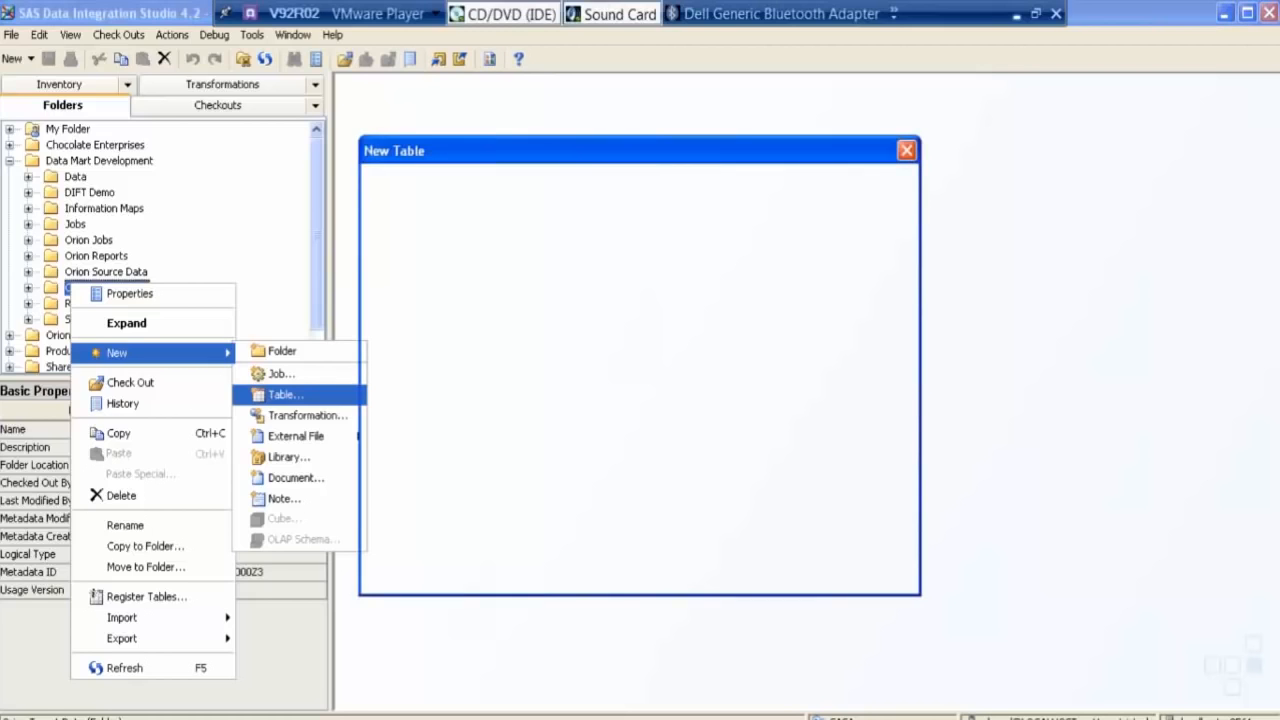
left_click(285, 394)
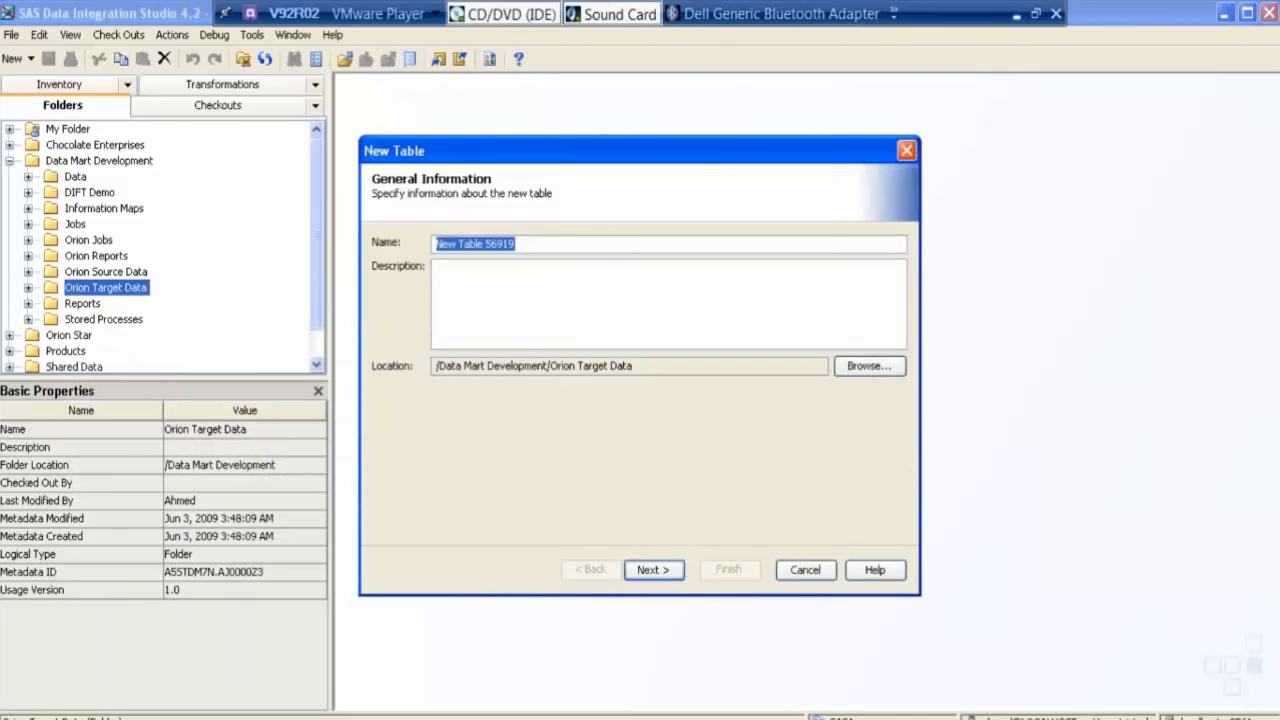
type("DIFT Pro")
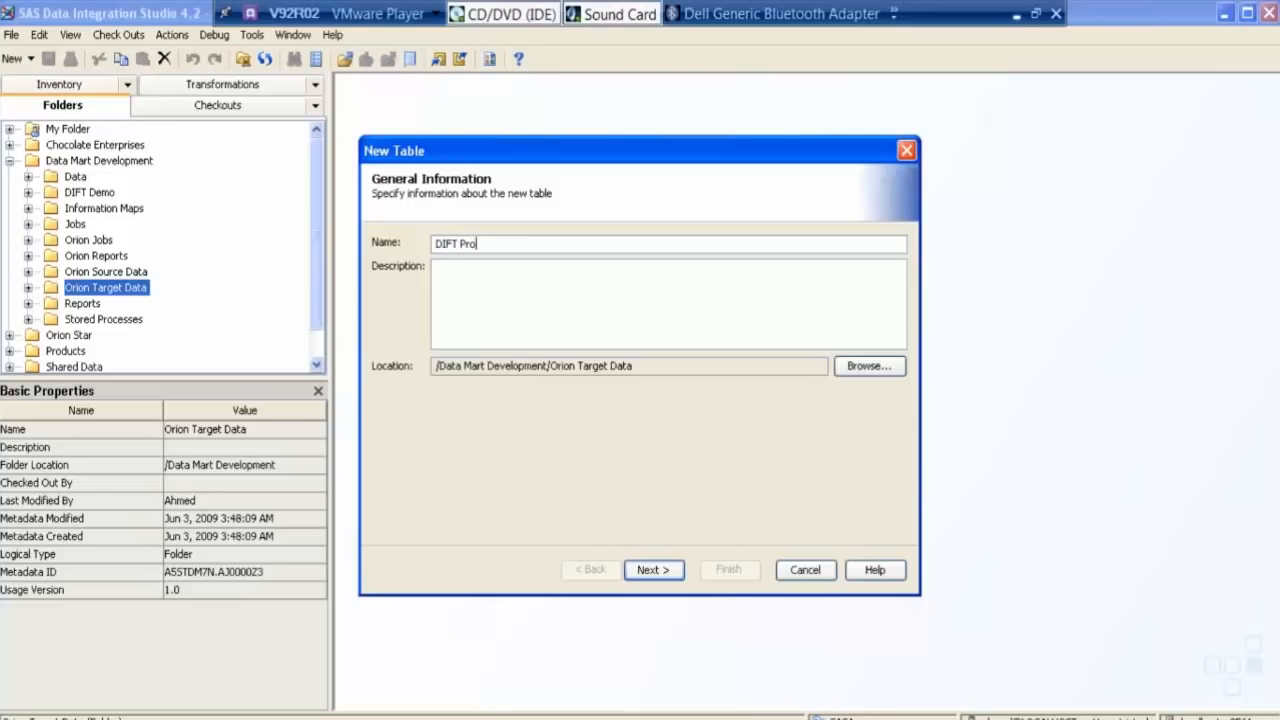
type("duct")
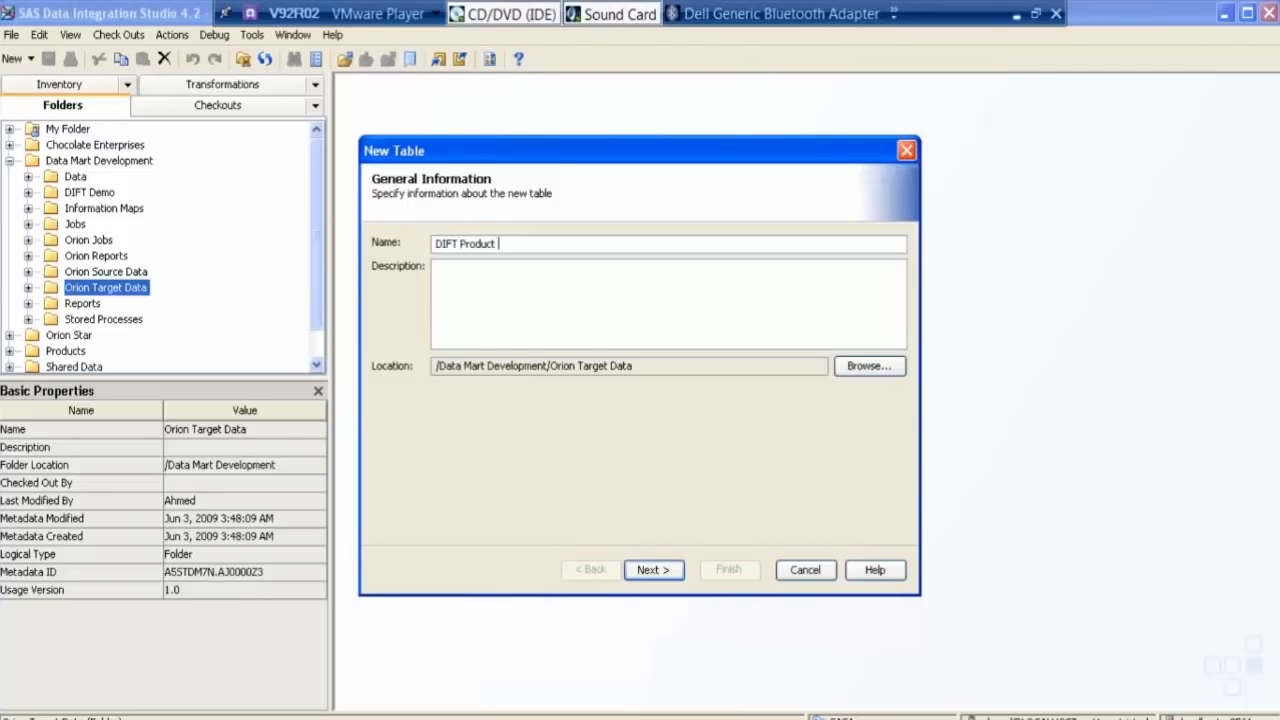
type("Dimen")
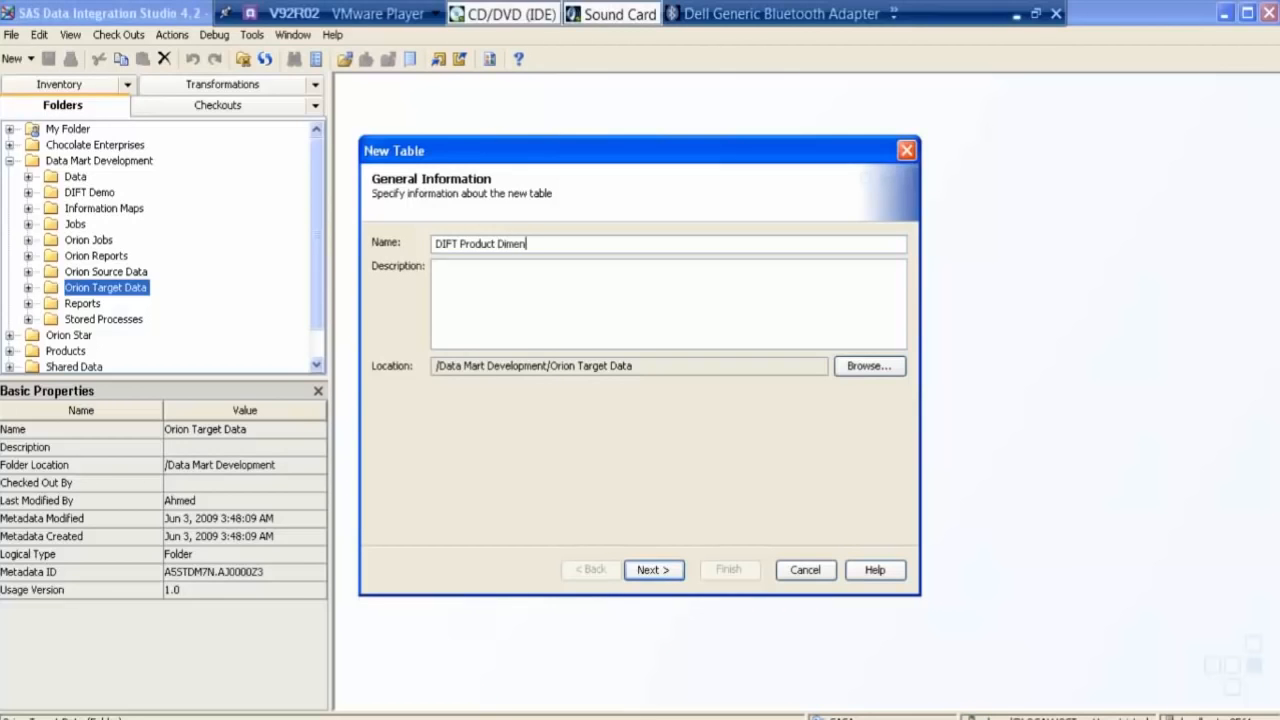
type("sion")
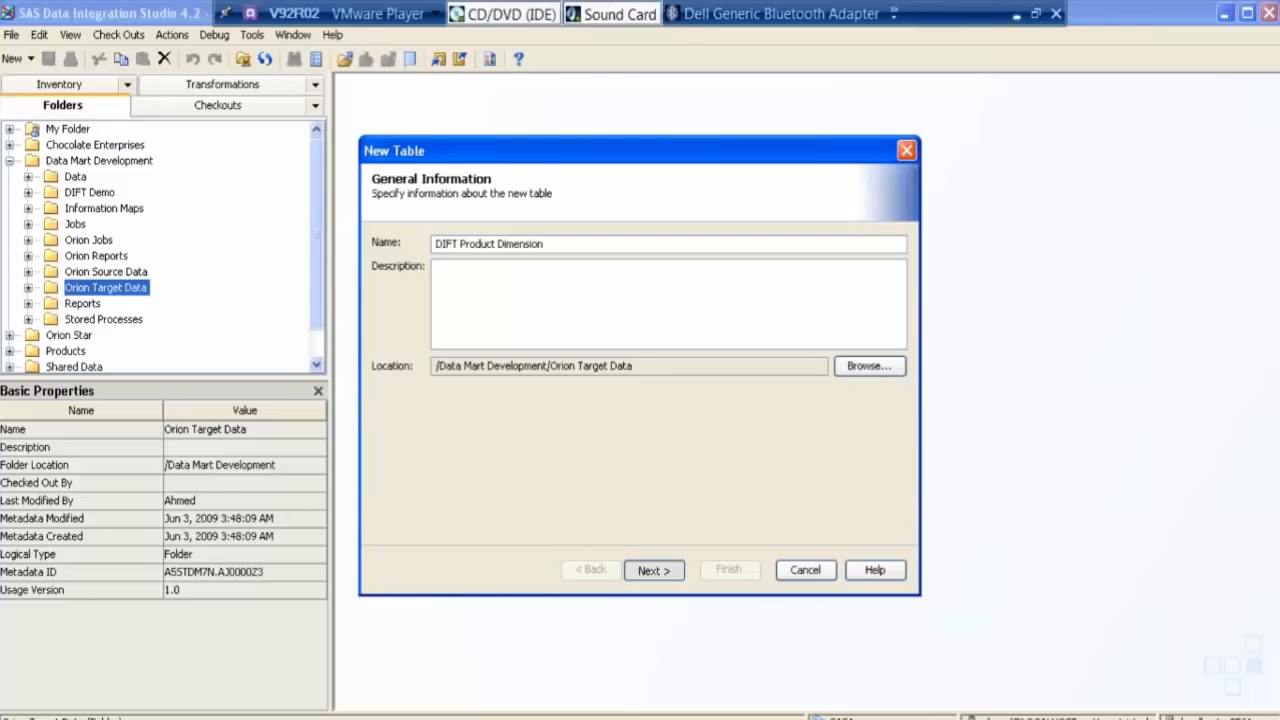
Step: Store the table in DIFT Orion Target Tables Library and advance to column selection
left_click(653, 569)
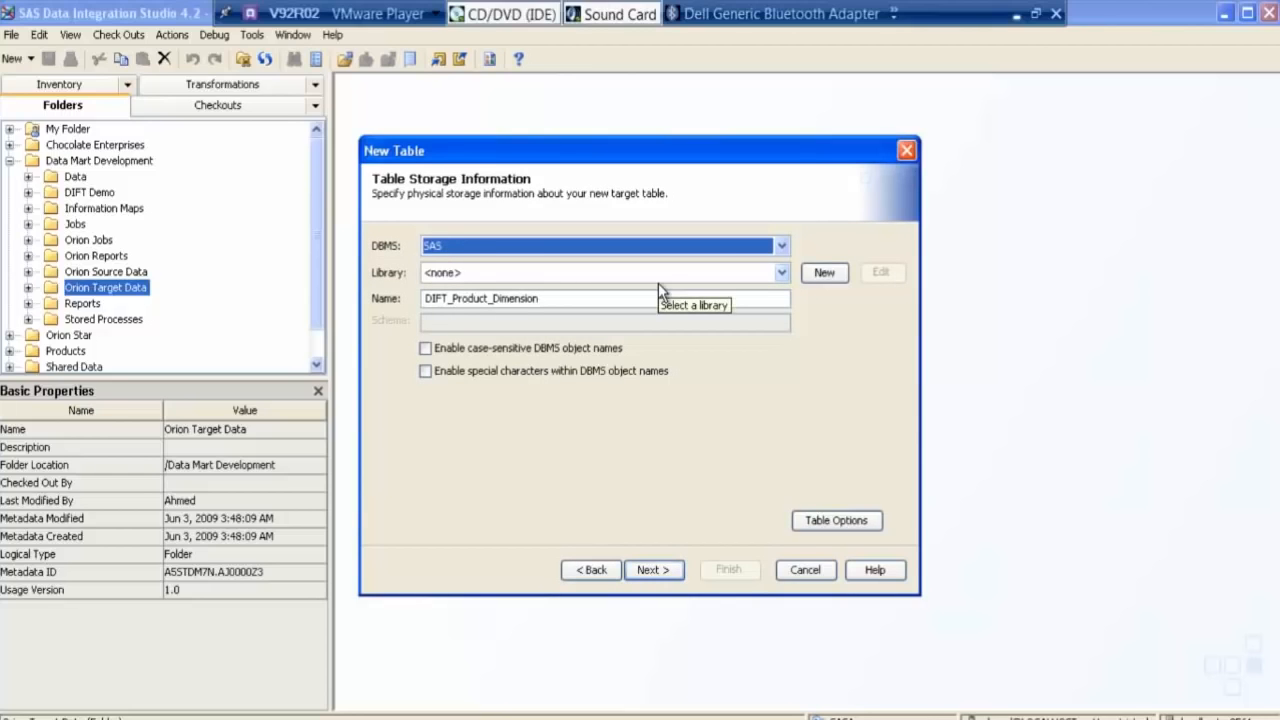
left_click(781, 272)
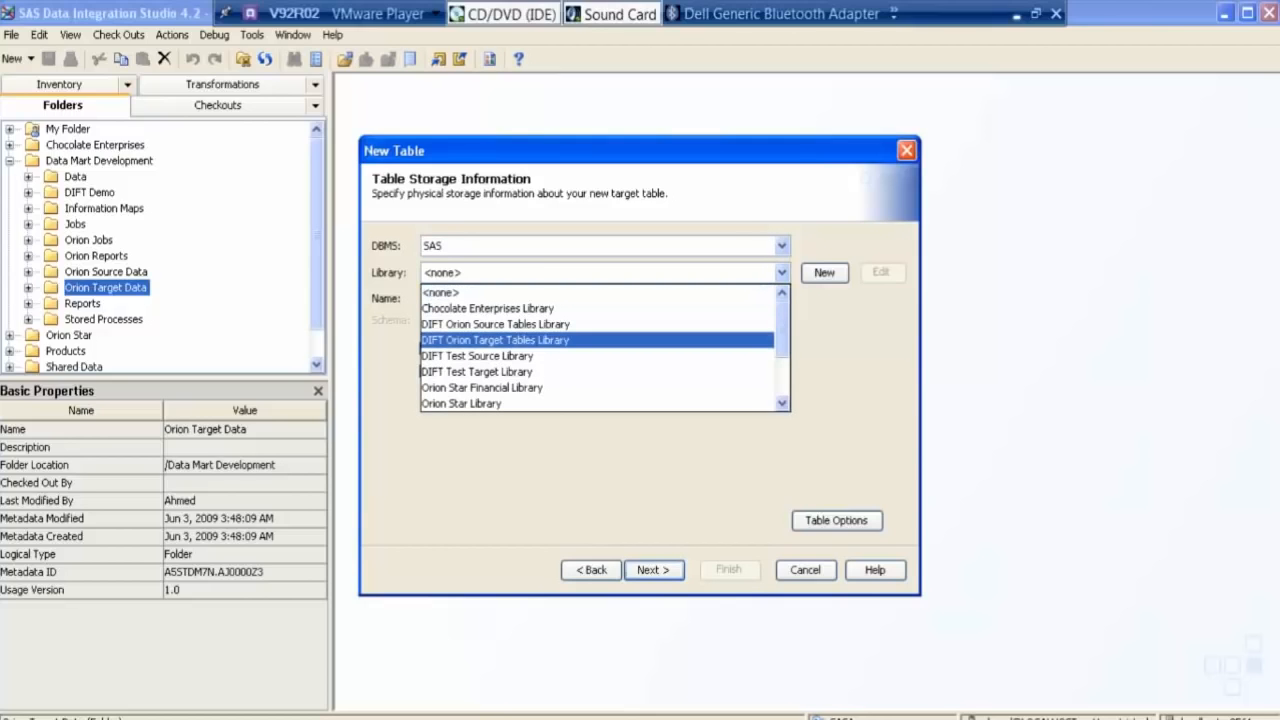
left_click(495, 340)
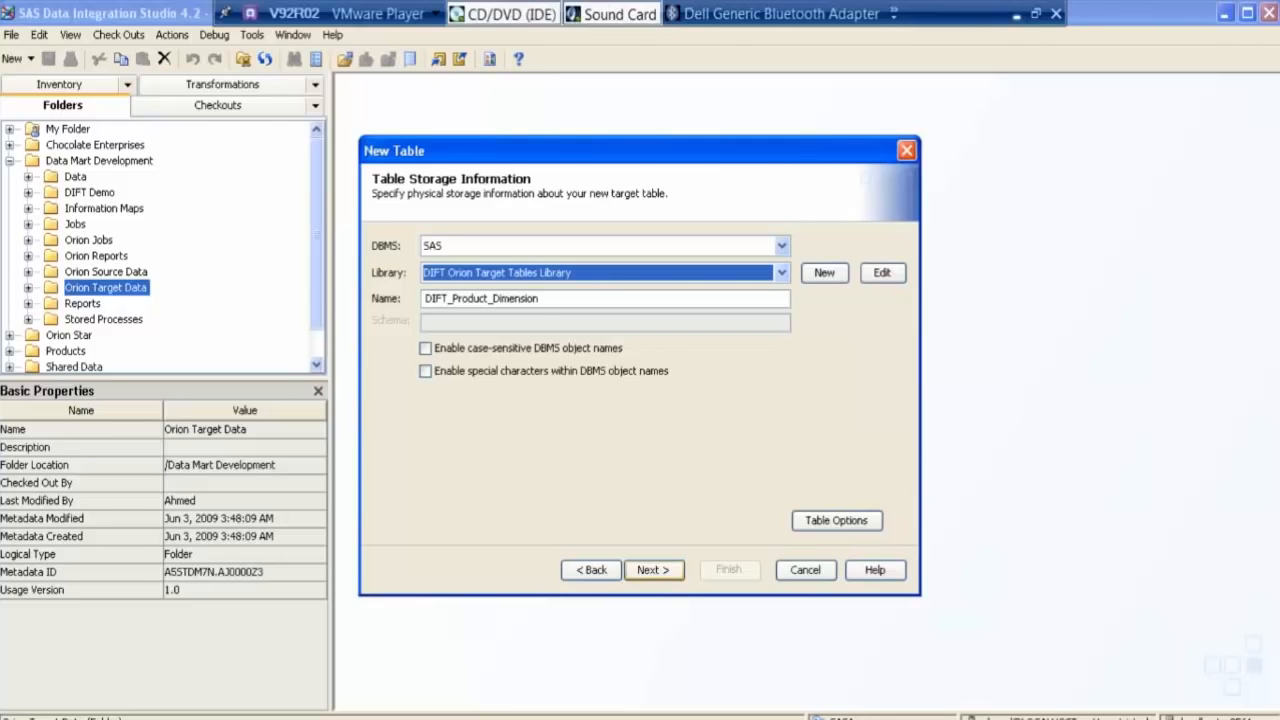
left_click(653, 570)
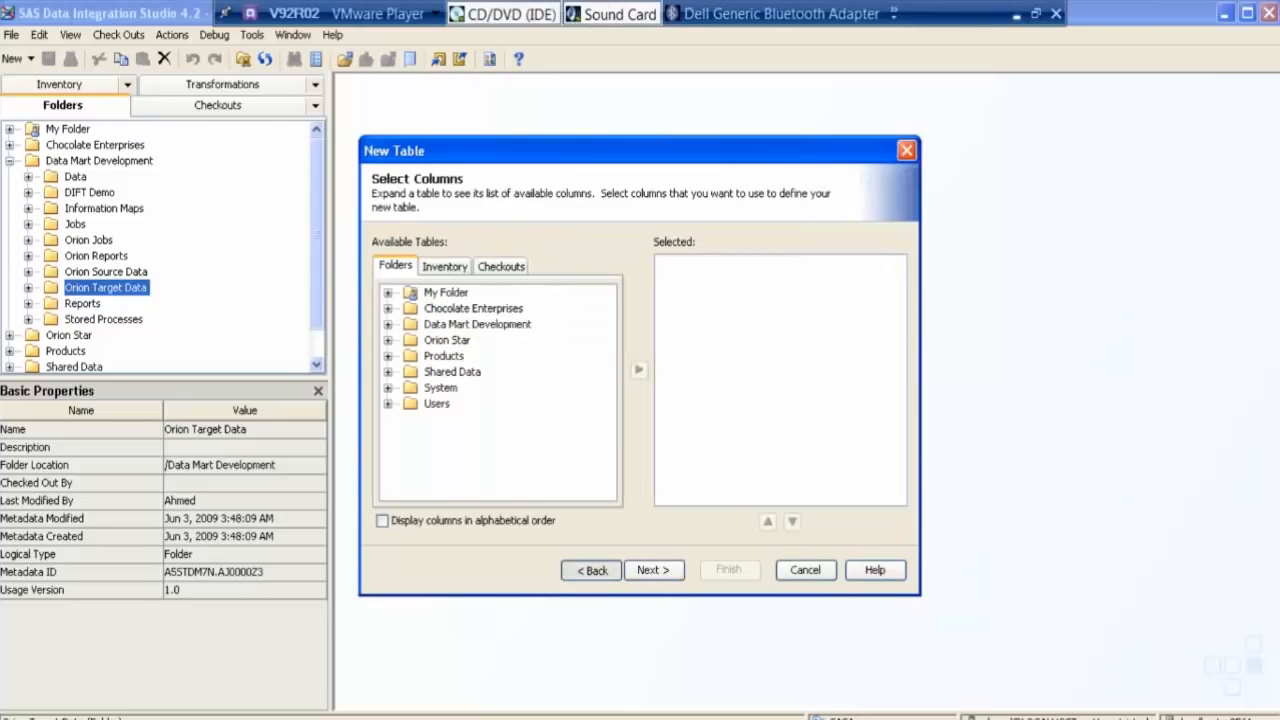
Step: Return to General Information to check the table name, then revisit the storage settings
left_click(590, 570)
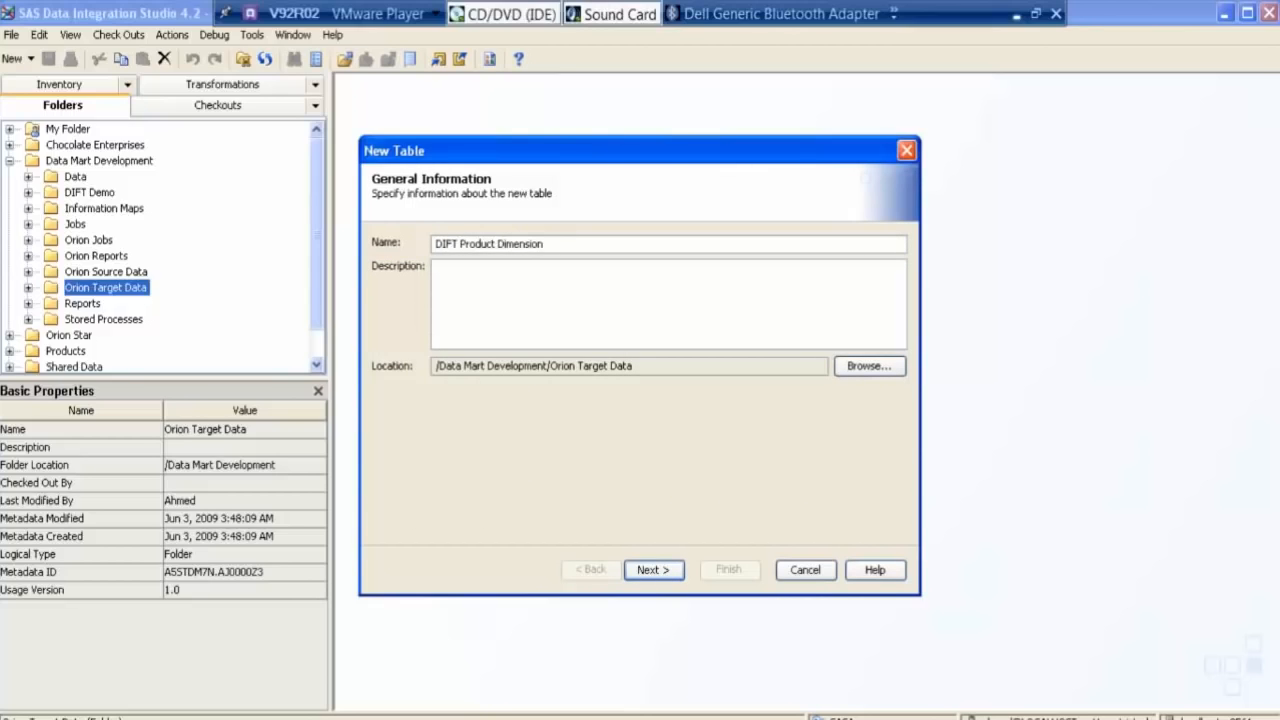
triple_click(488, 243)
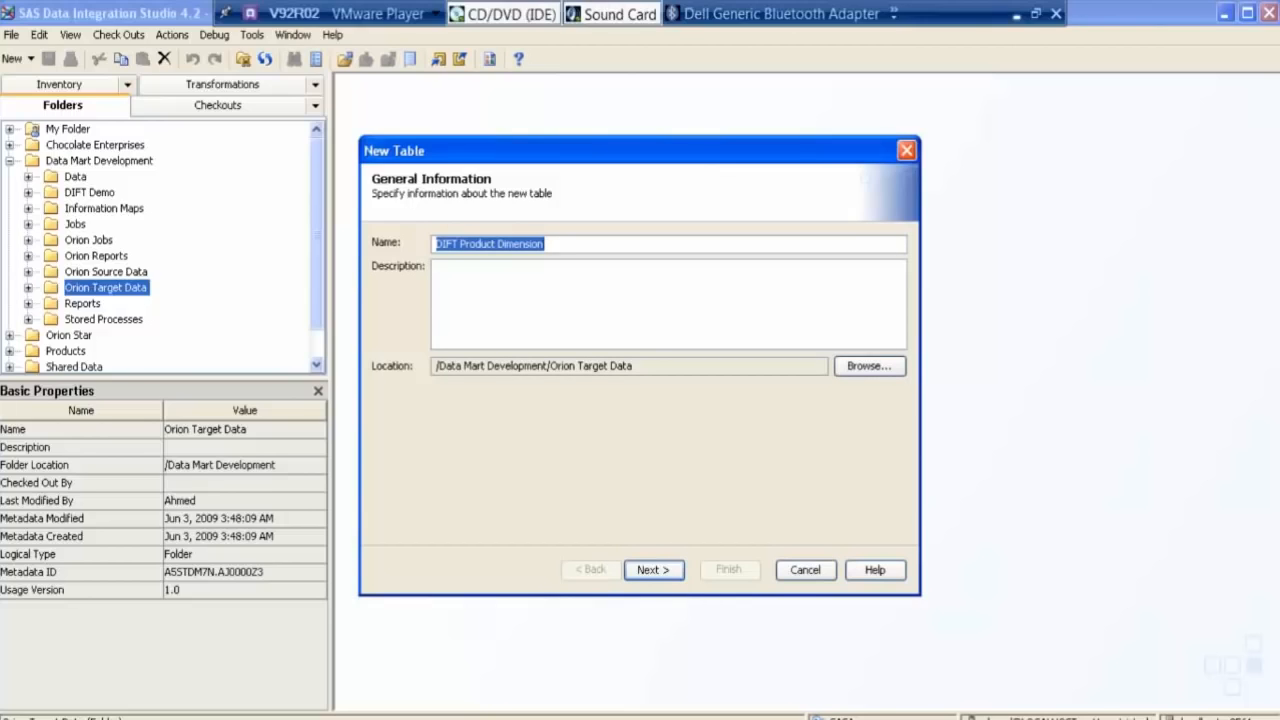
mouse_move(635, 541)
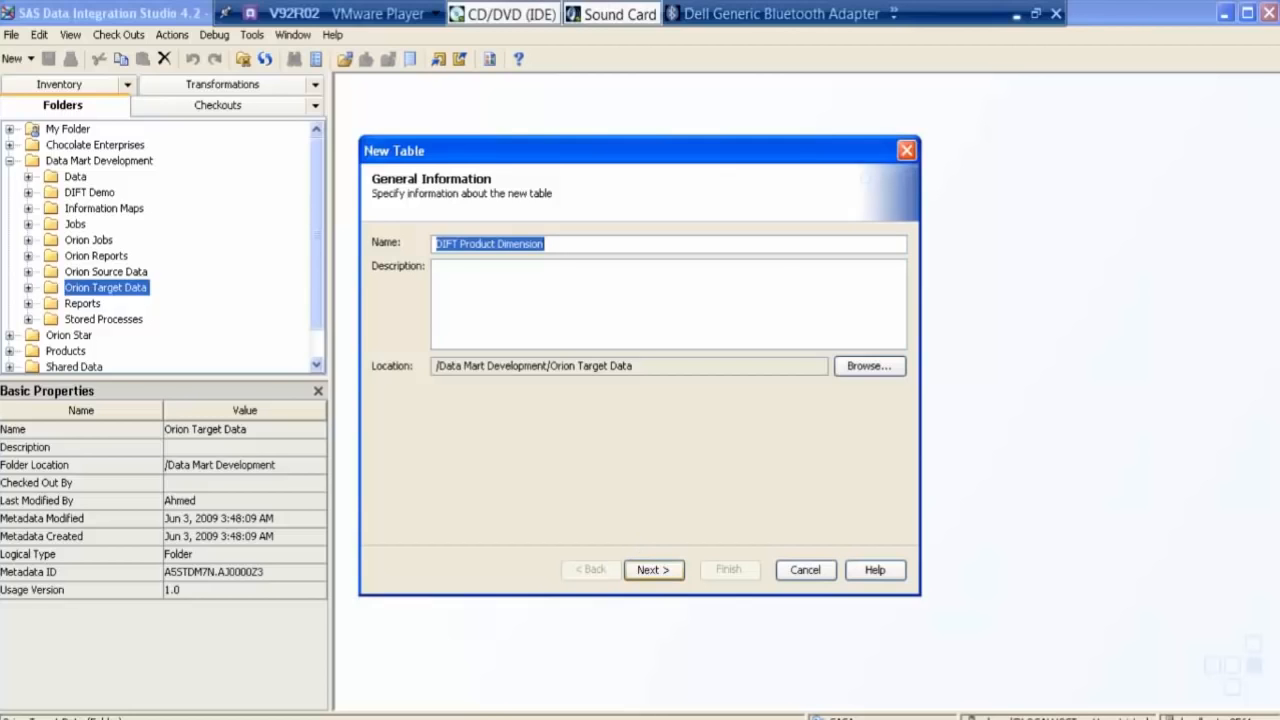
left_click(653, 569)
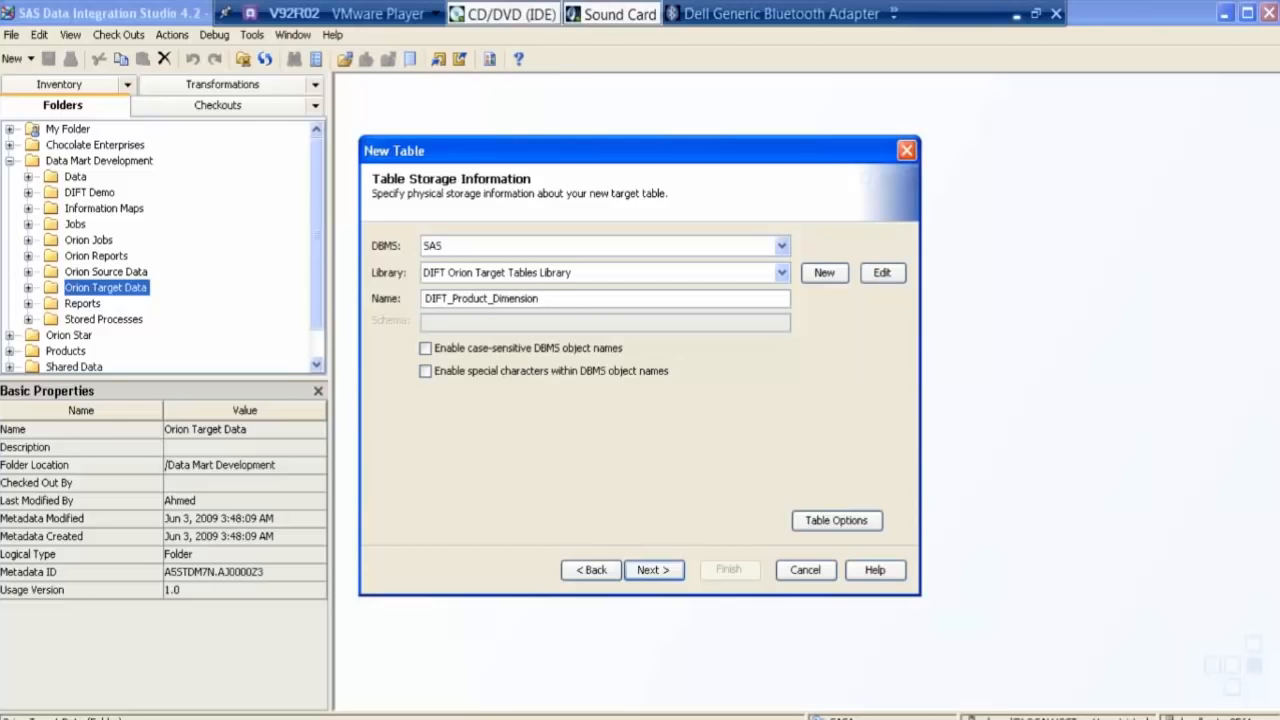
Step: Advance to Select Columns and highlight the Data Mart Development folder
left_click(653, 569)
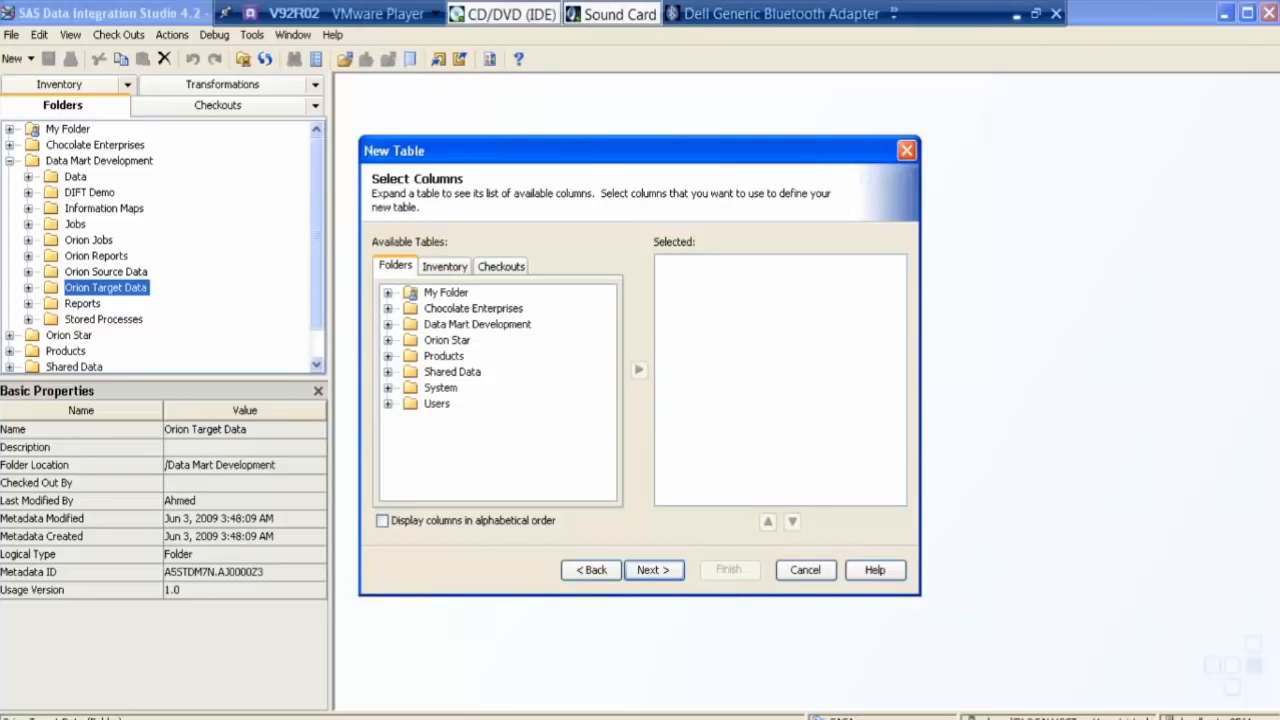
mouse_move(412, 377)
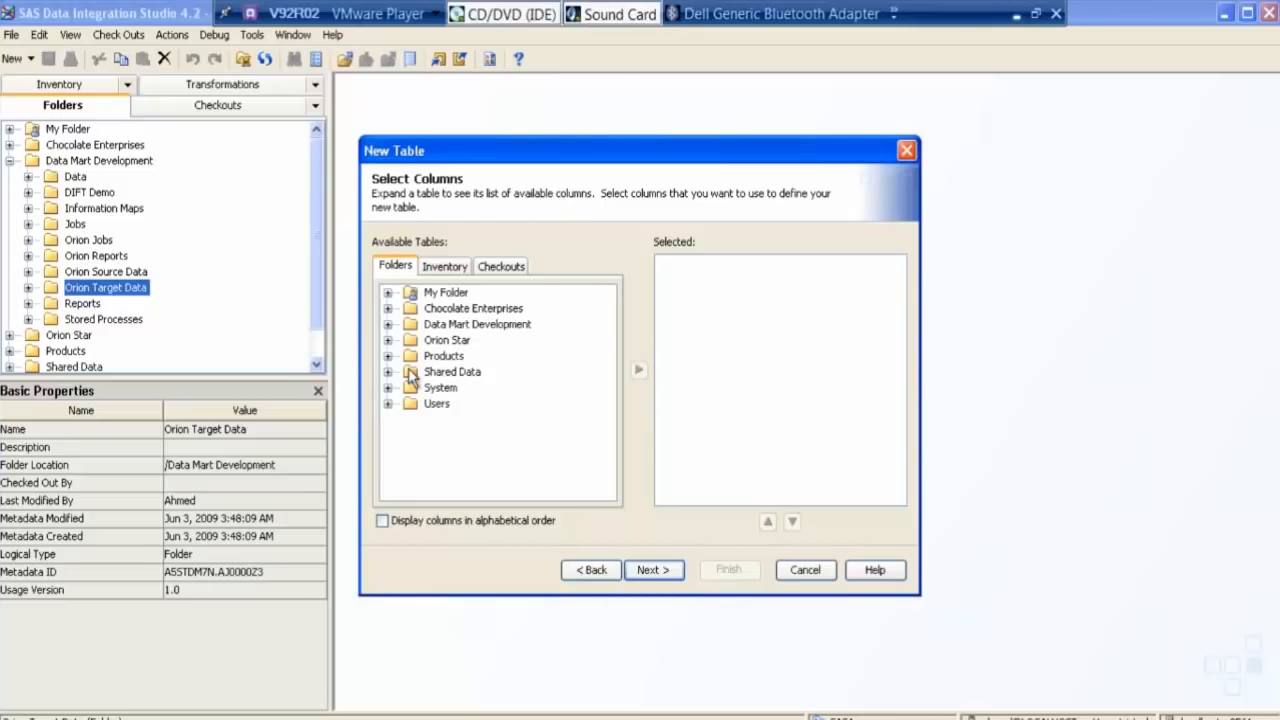
mouse_move(412, 378)
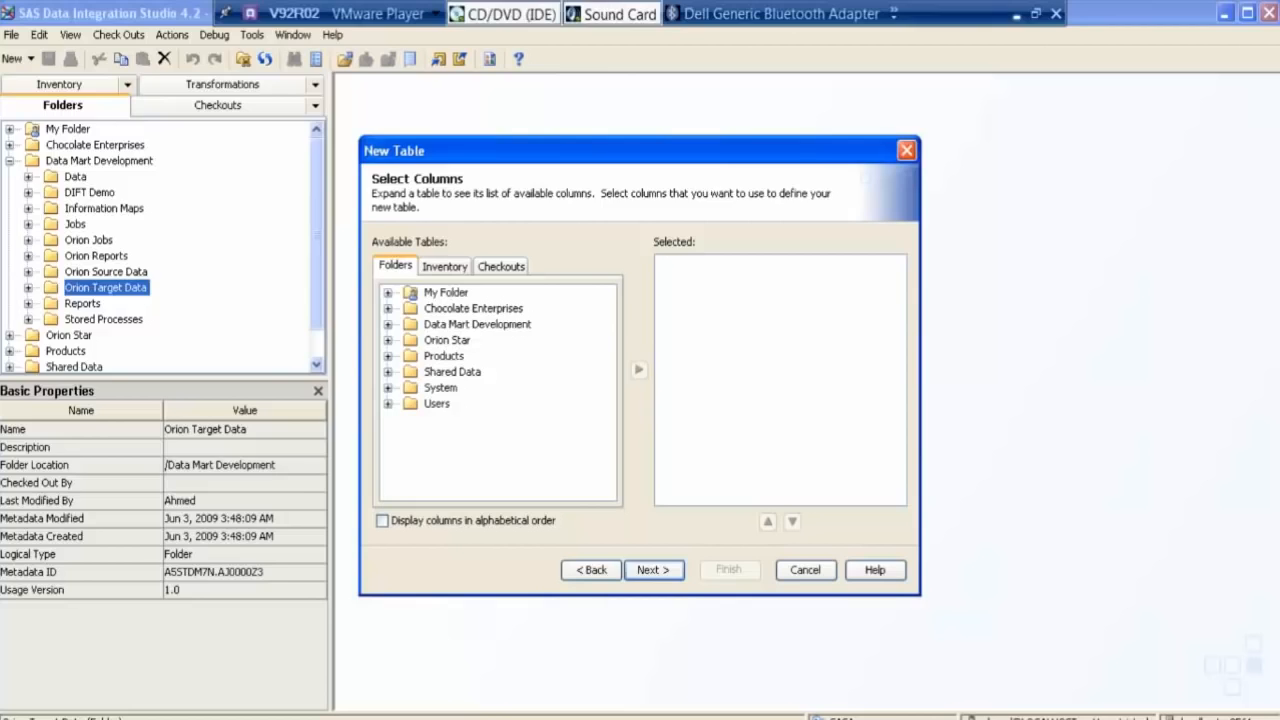
left_click(477, 323)
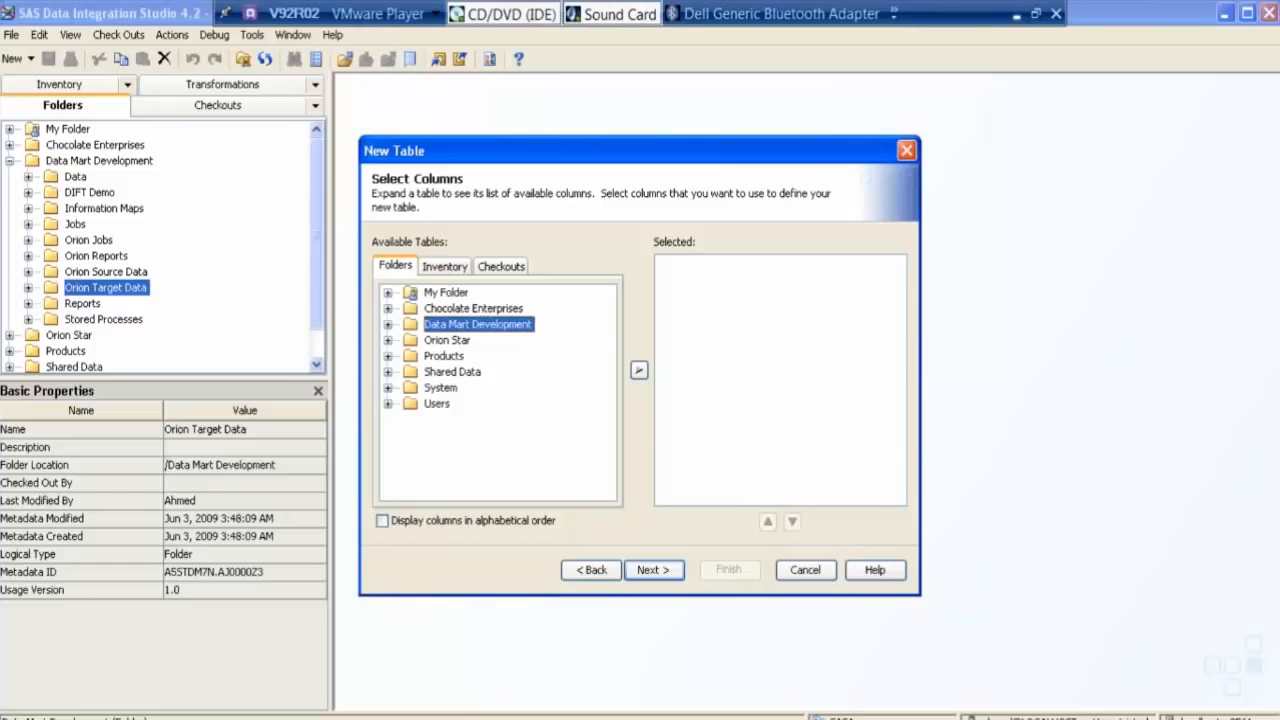
Step: Add Product_ID, Product_Name and Supplier_ID from DIFT PRODUCT_LIST to the selected columns
left_click(388, 324)
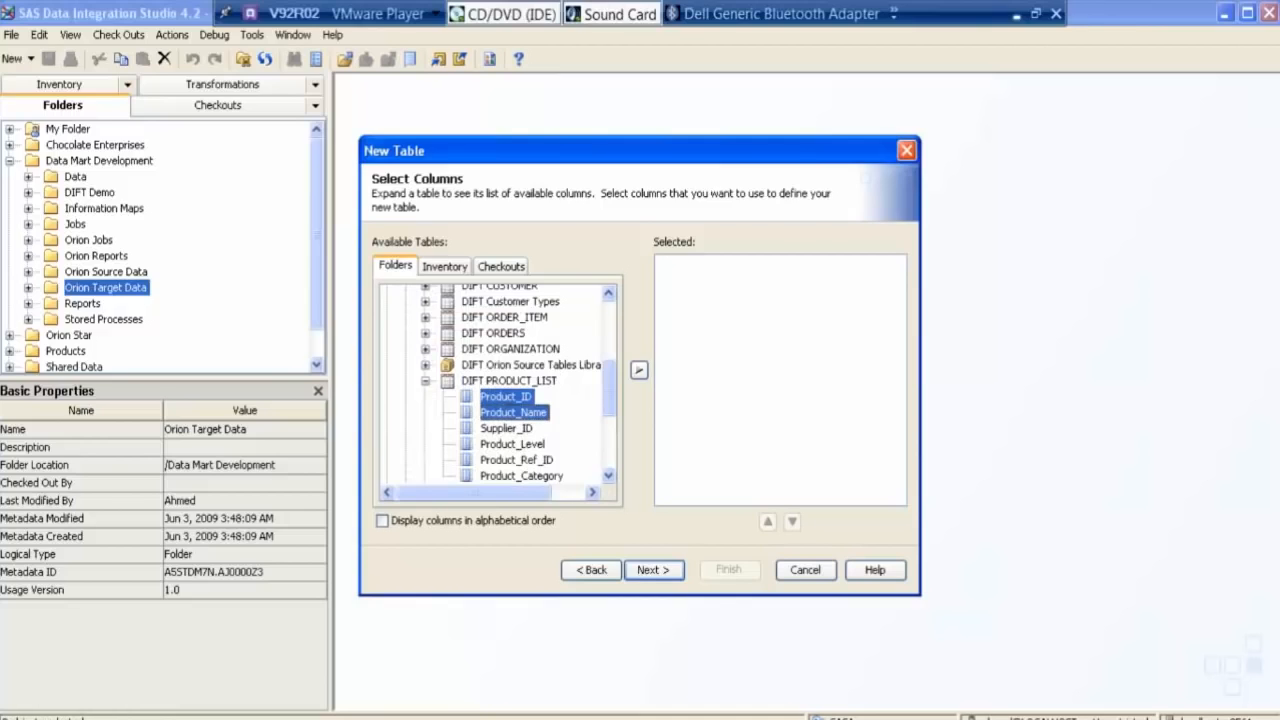
left_click(506, 427)
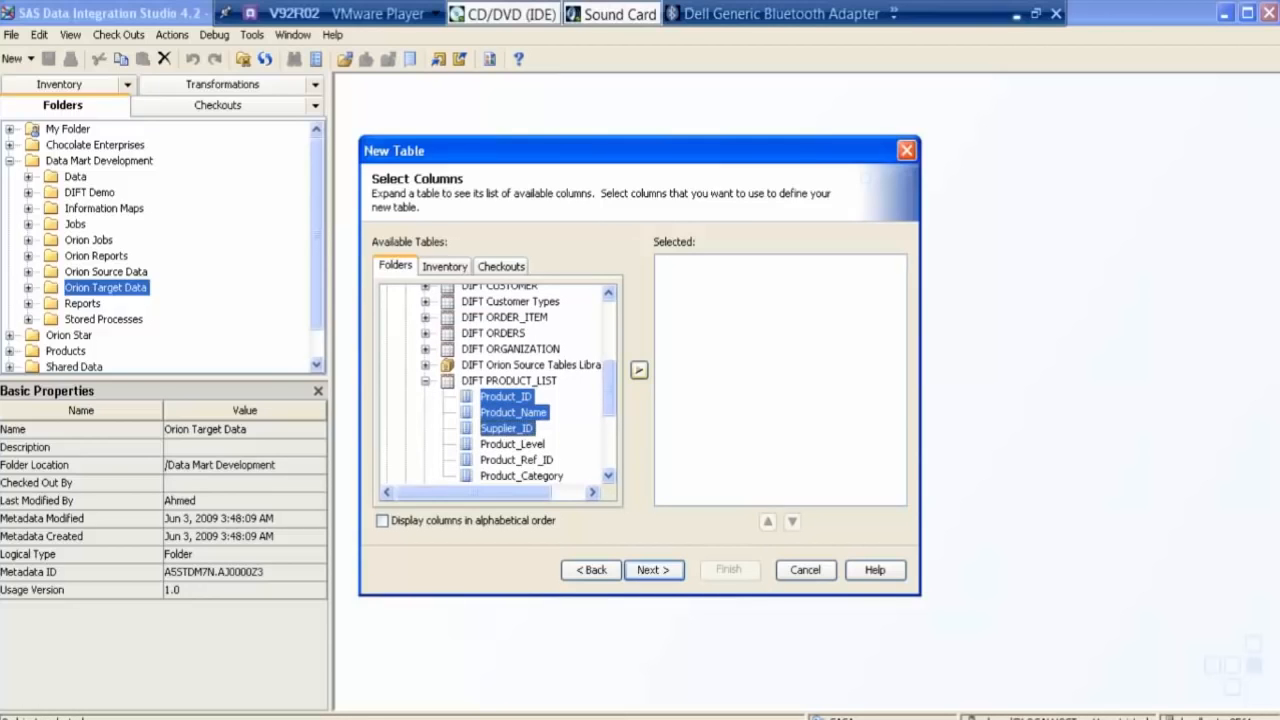
left_click(638, 370)
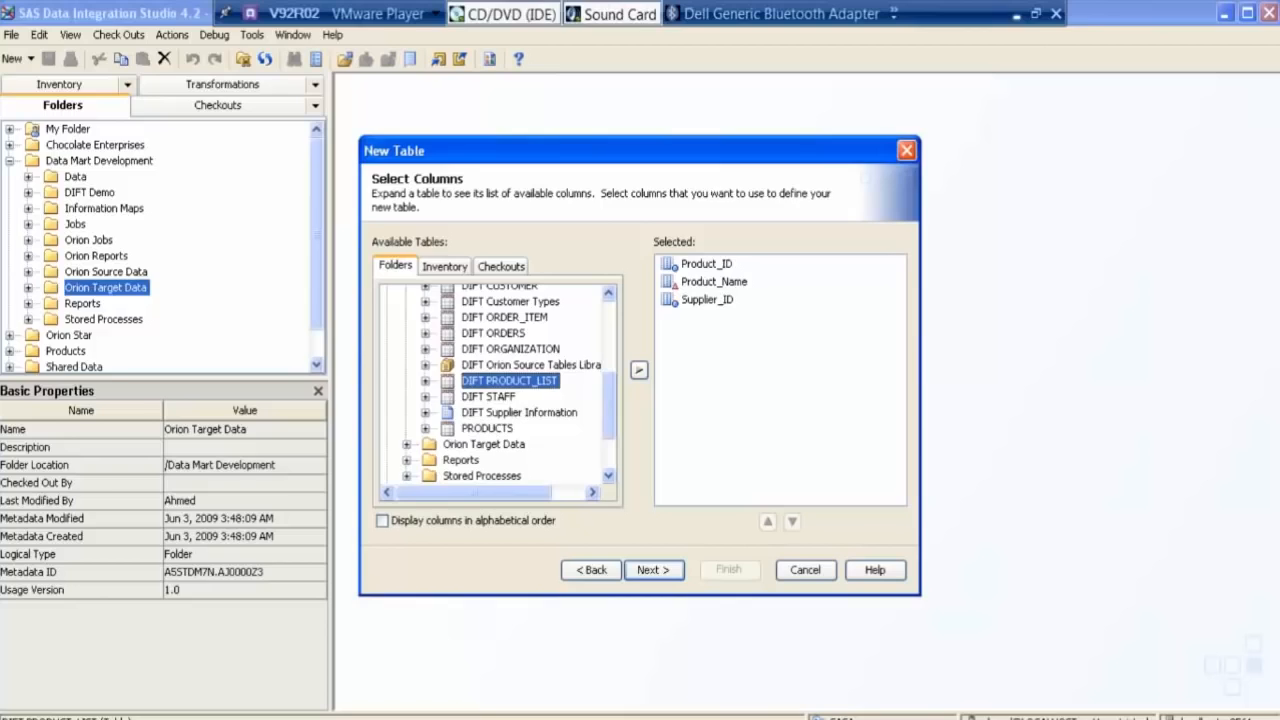
mouse_move(475, 400)
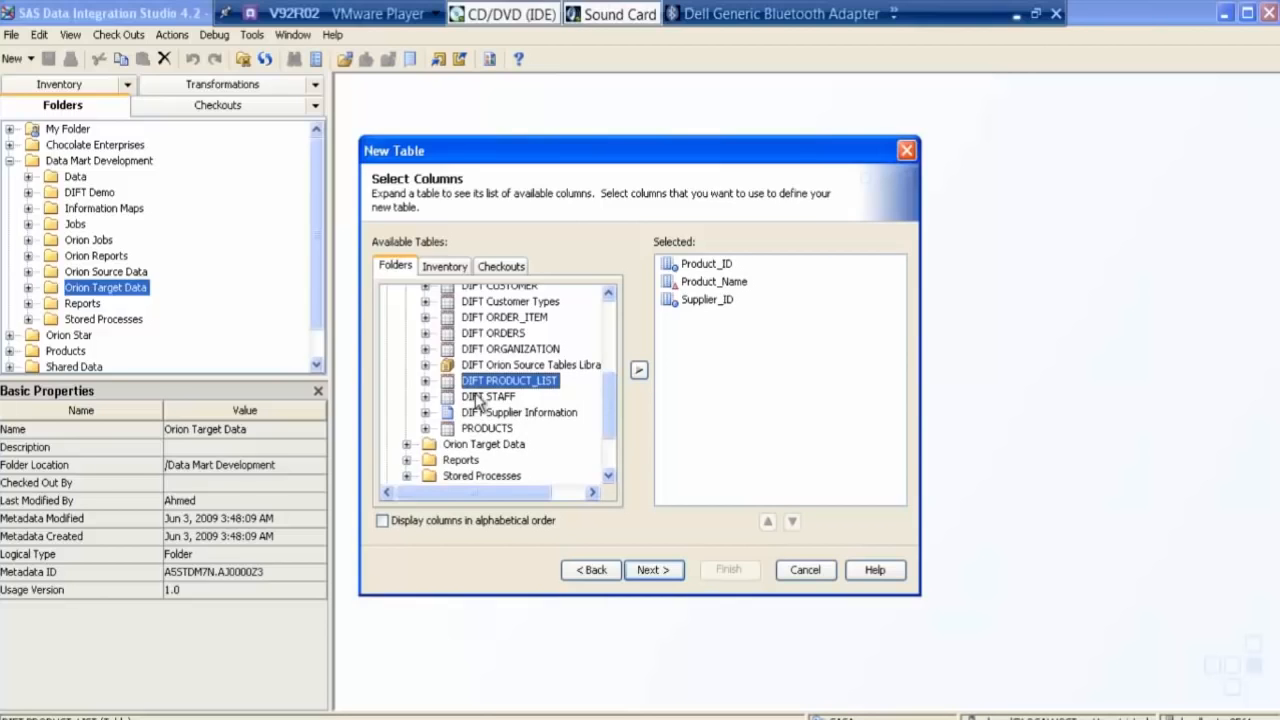
mouse_move(432, 418)
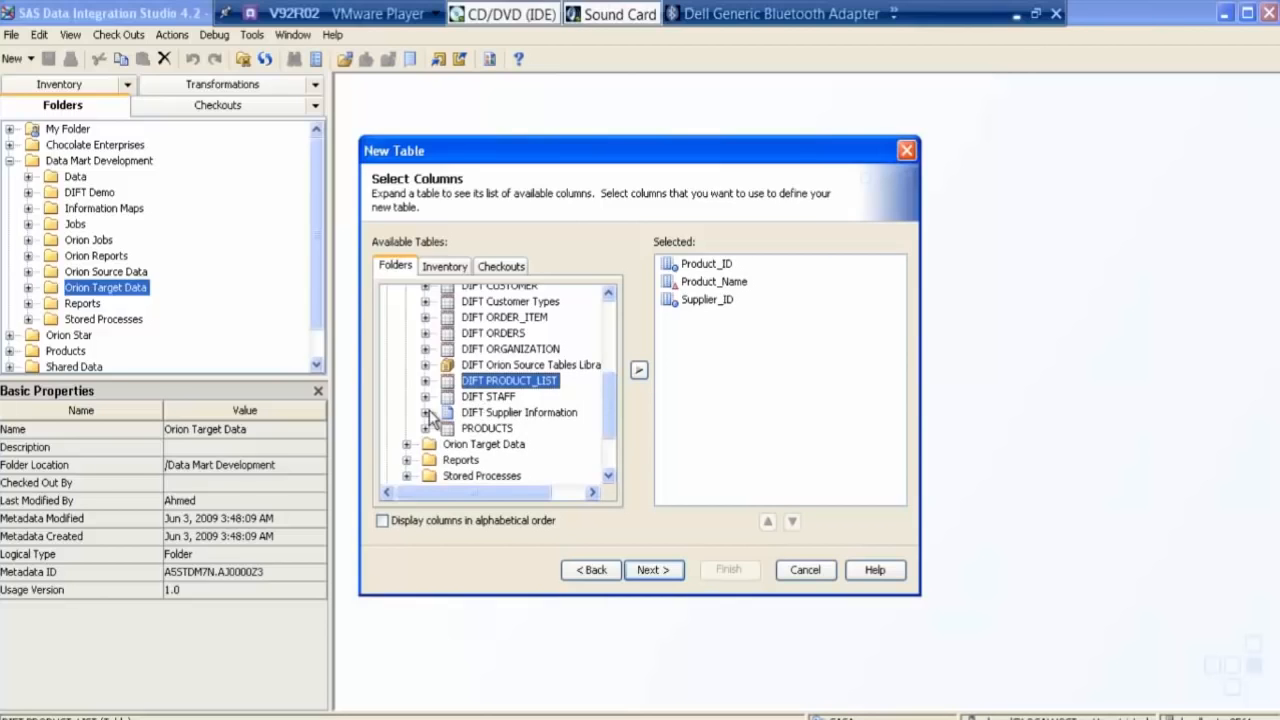
Step: Add Supplier_Name and Country from DIFT Supplier Information to the selected columns
left_click(426, 412)
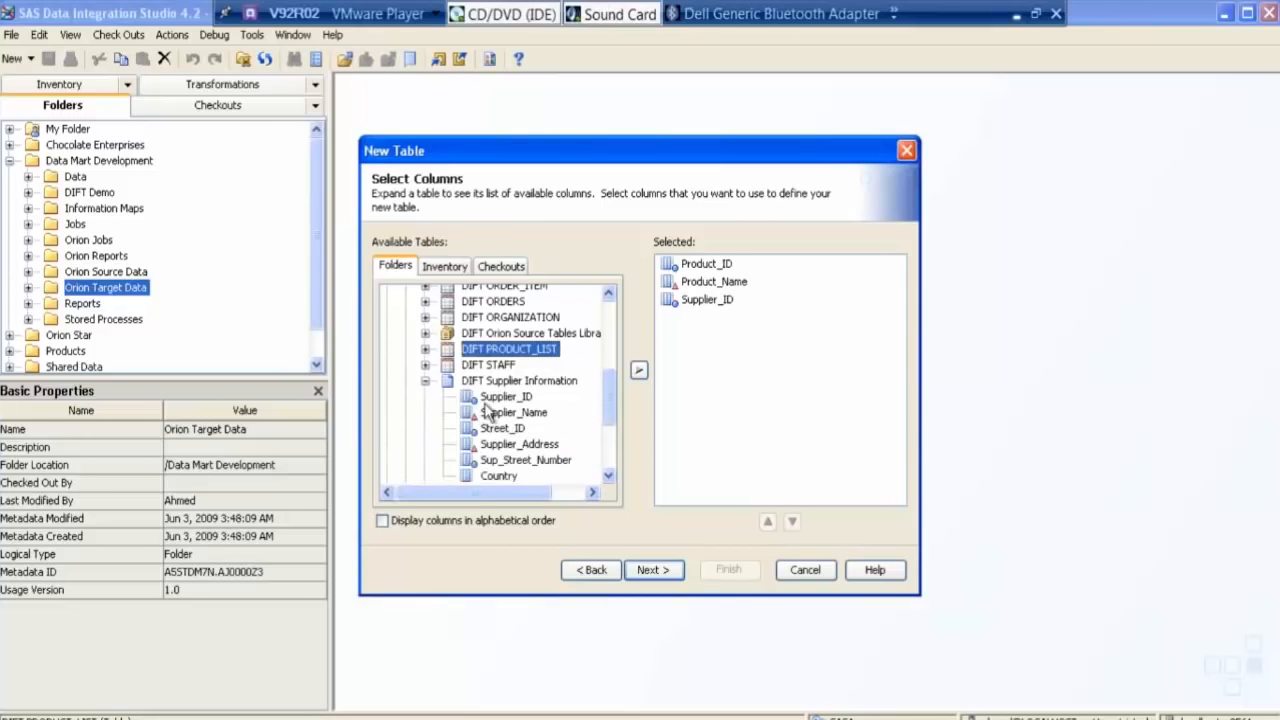
mouse_move(489, 414)
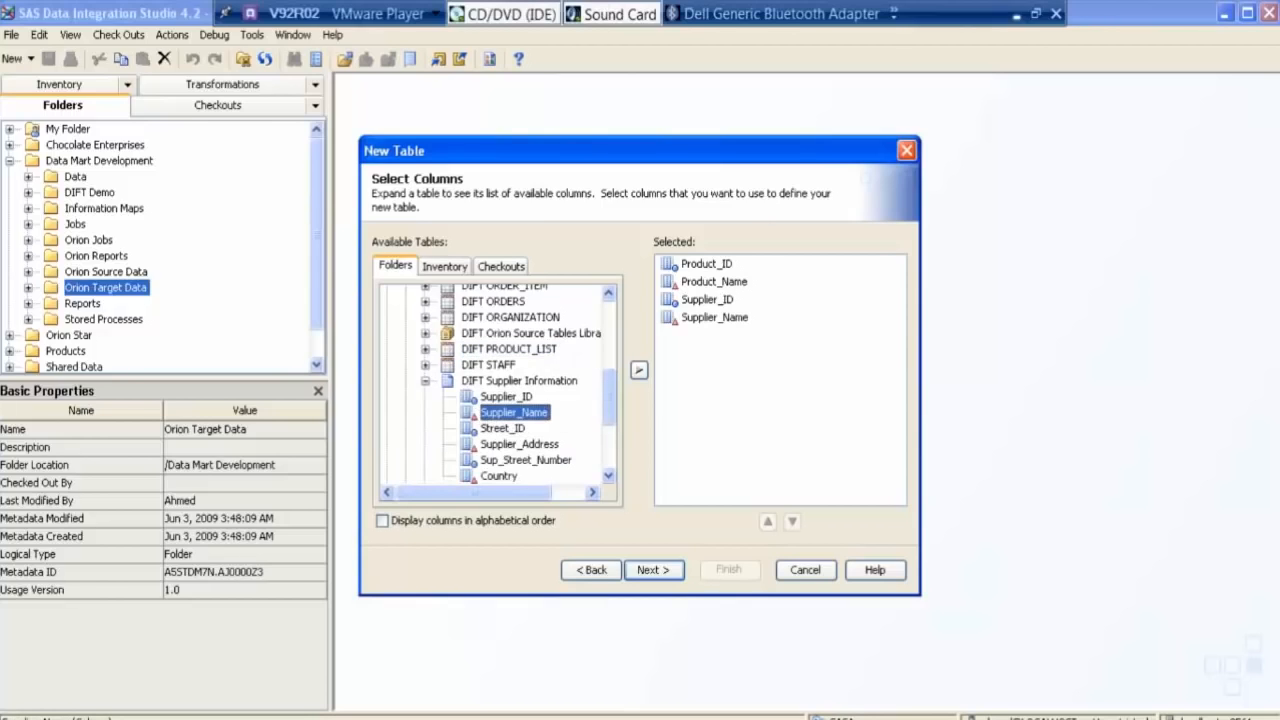
left_click(499, 475)
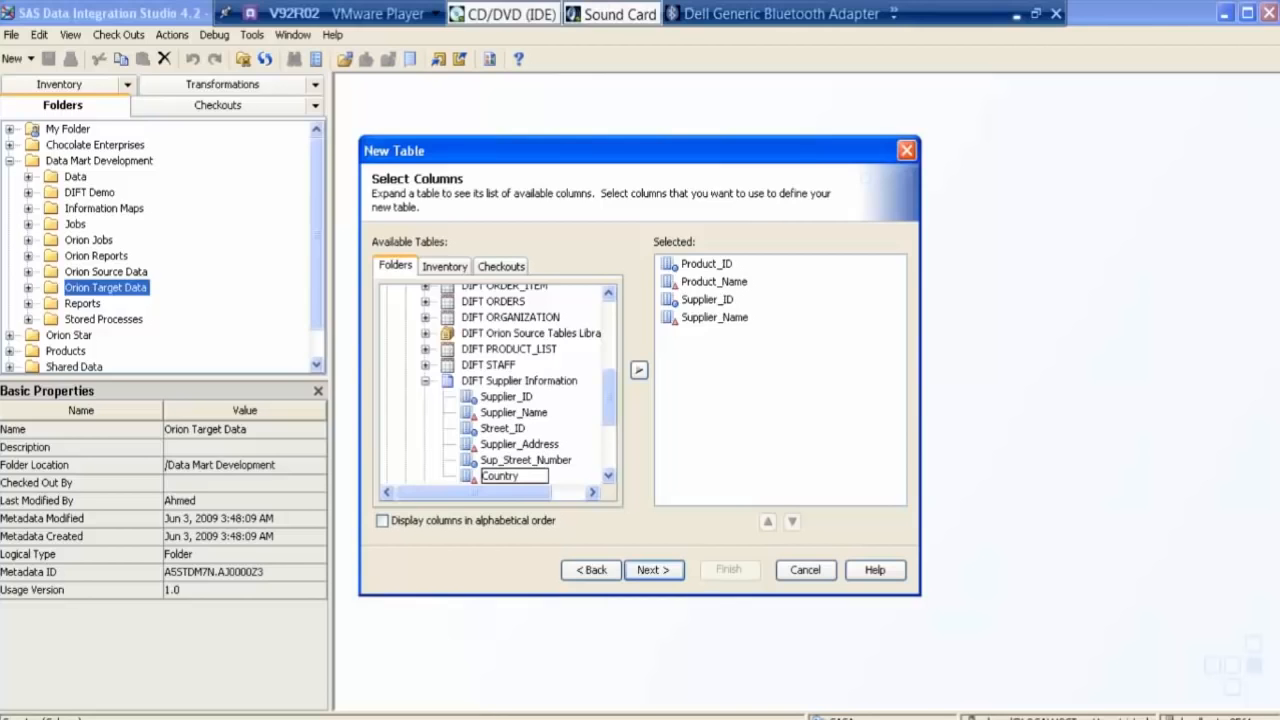
left_click(500, 476)
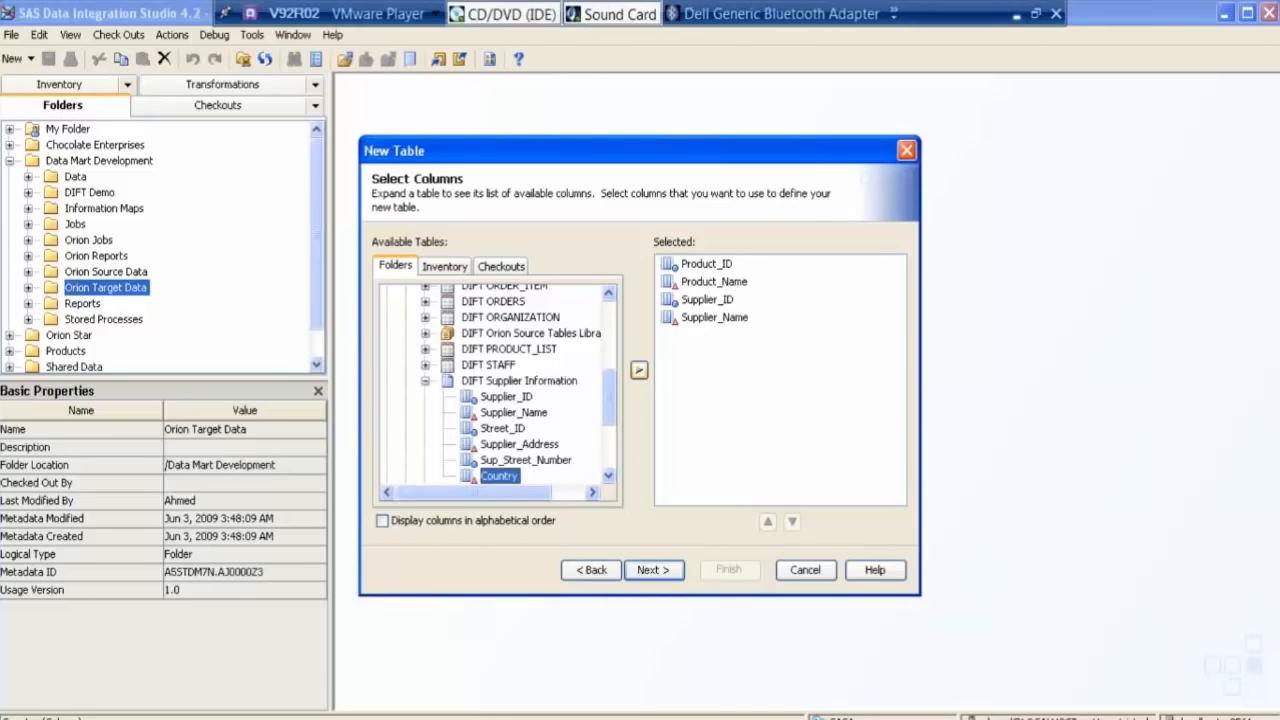
left_click(638, 370)
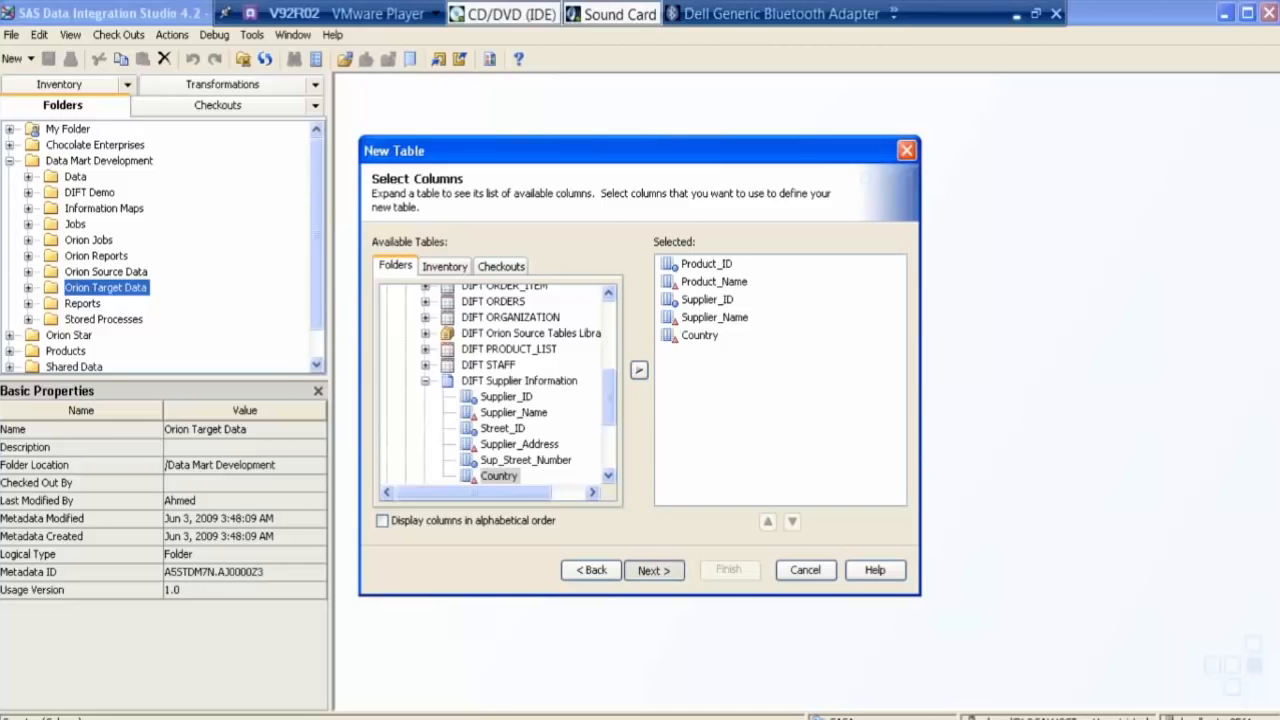
Step: Add a new column named Product_Category with length 25 to the column list
left_click(654, 570)
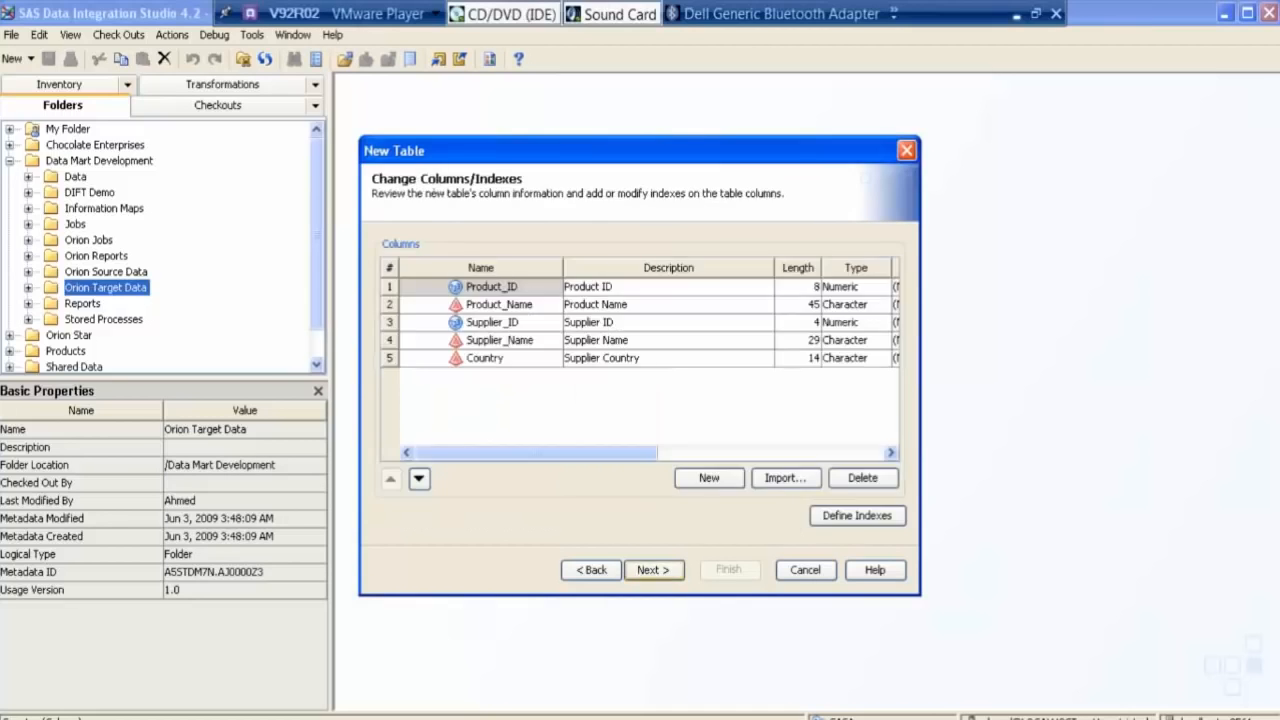
left_click(491, 287)
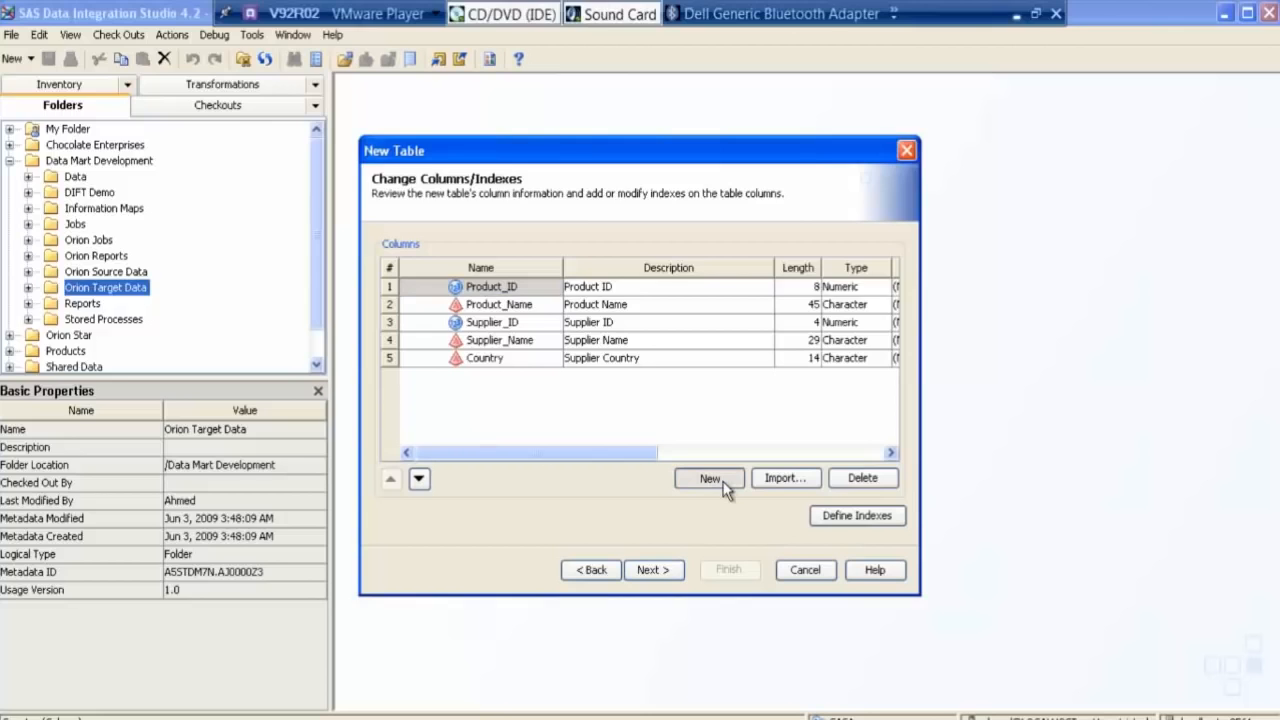
left_click(709, 478)
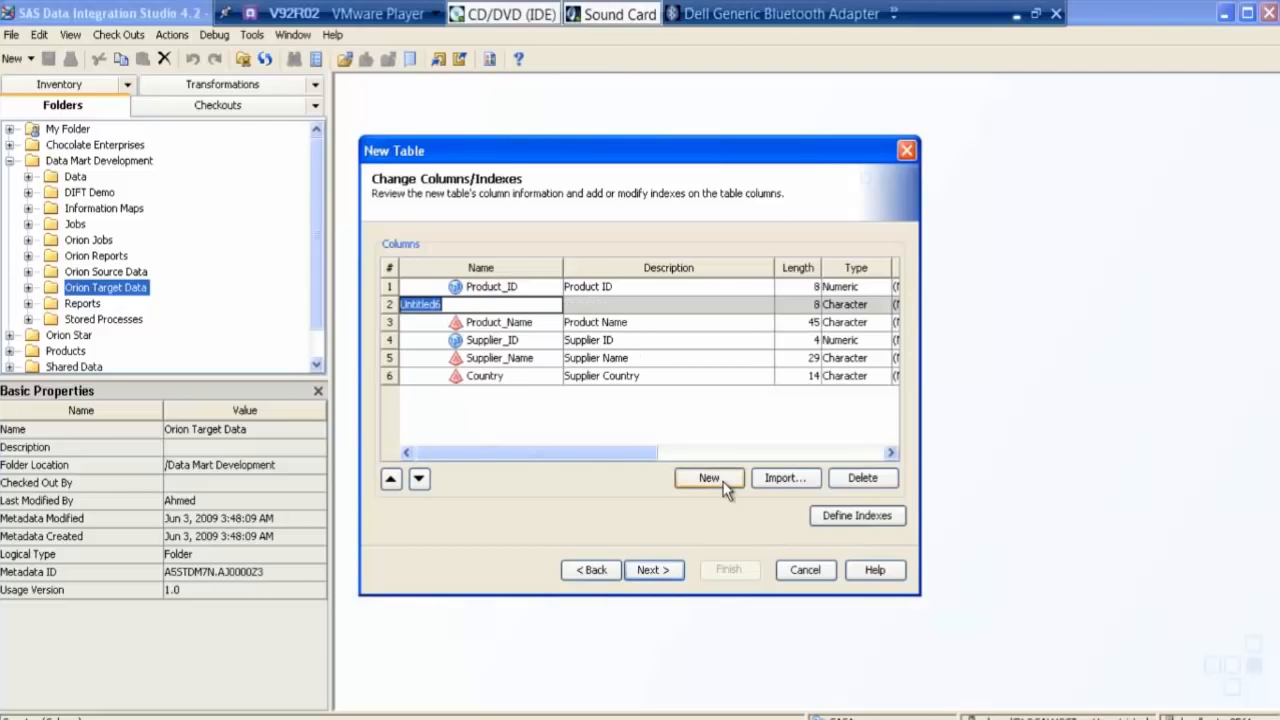
type("P")
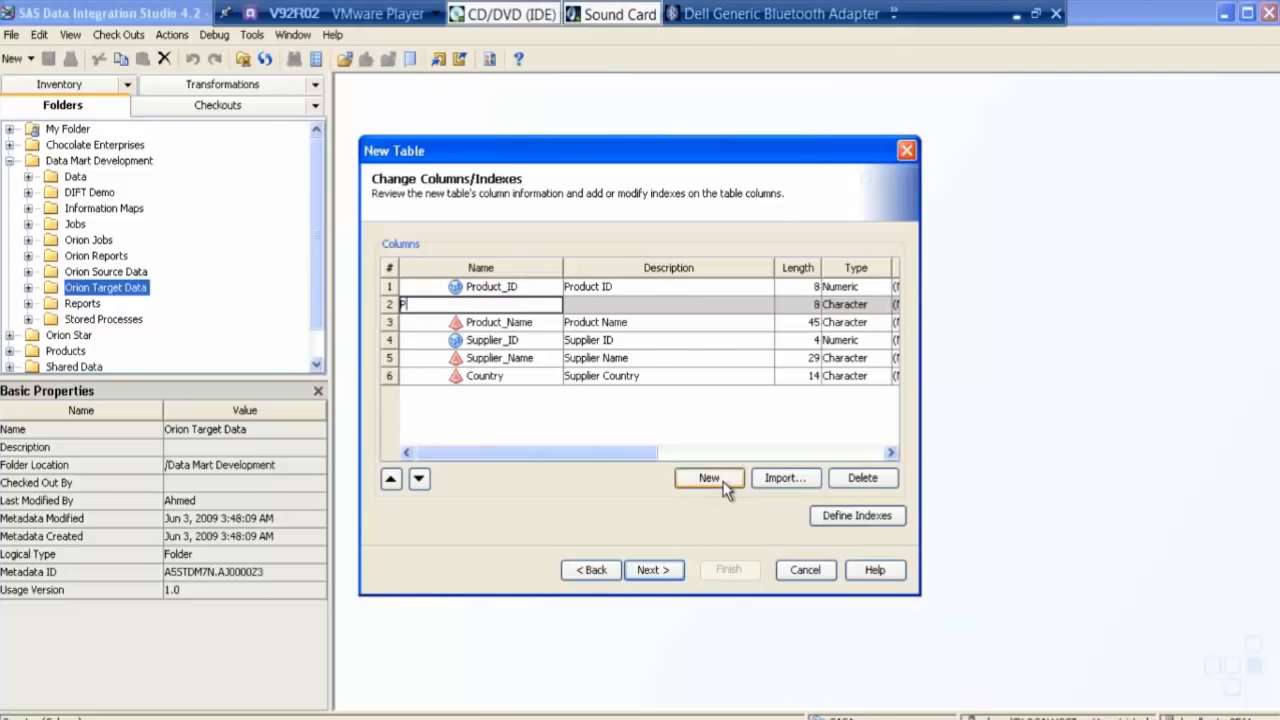
type("rdo")
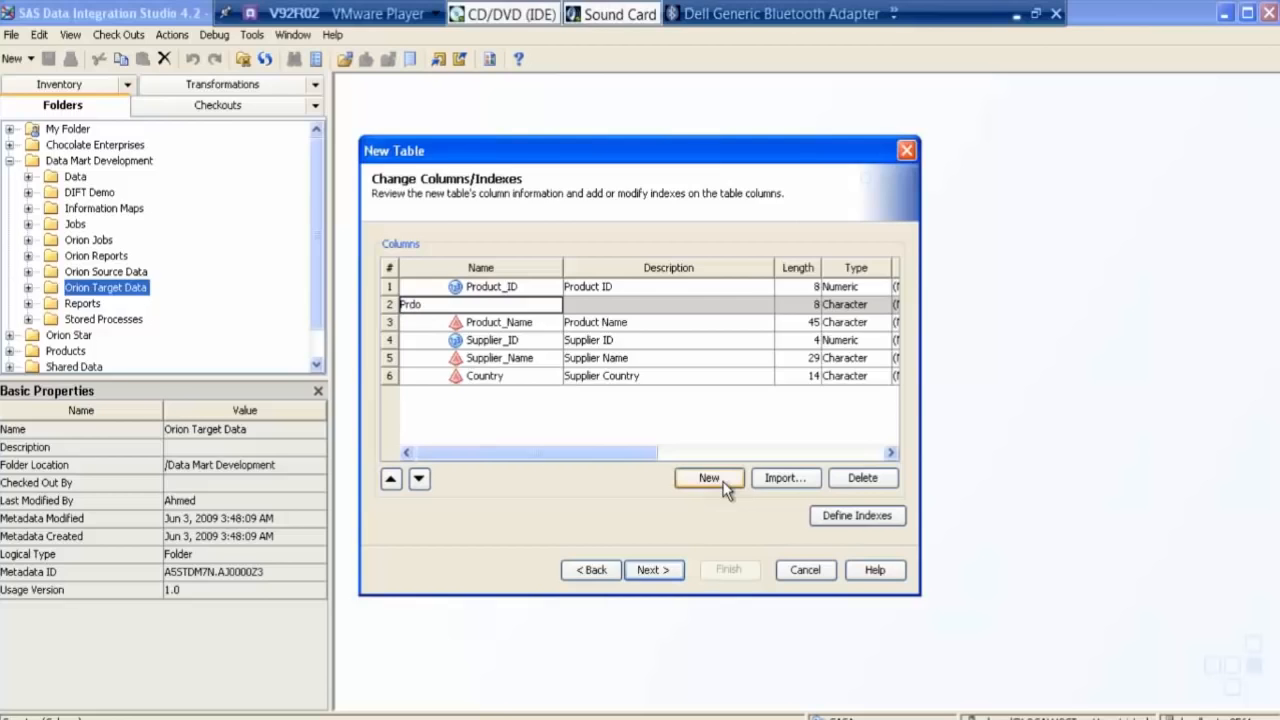
type("Product")
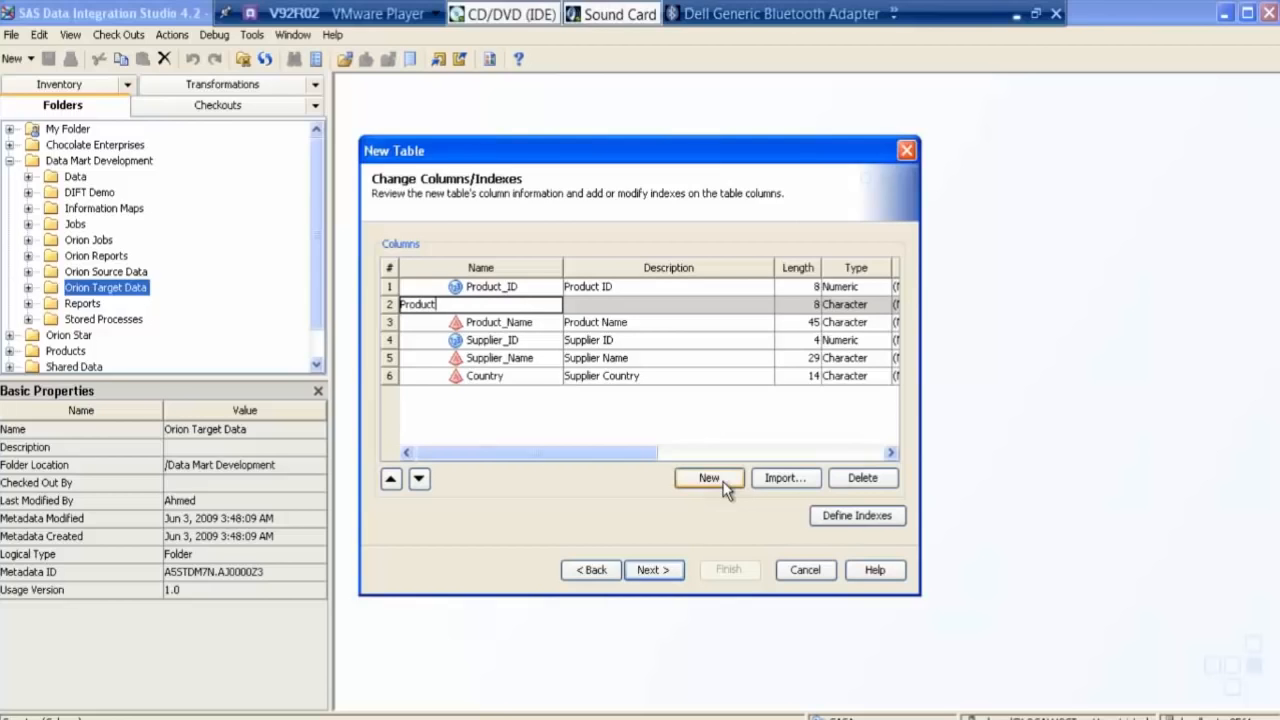
type("_Category")
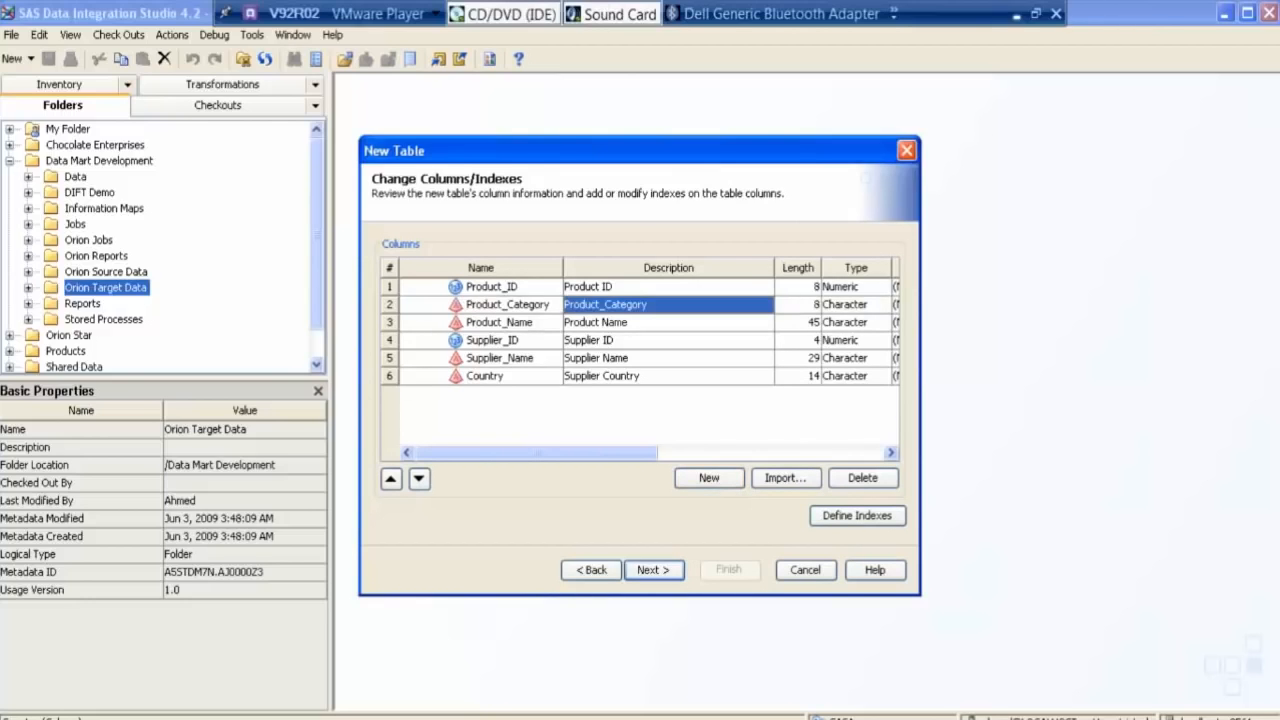
mouse_move(798, 305)
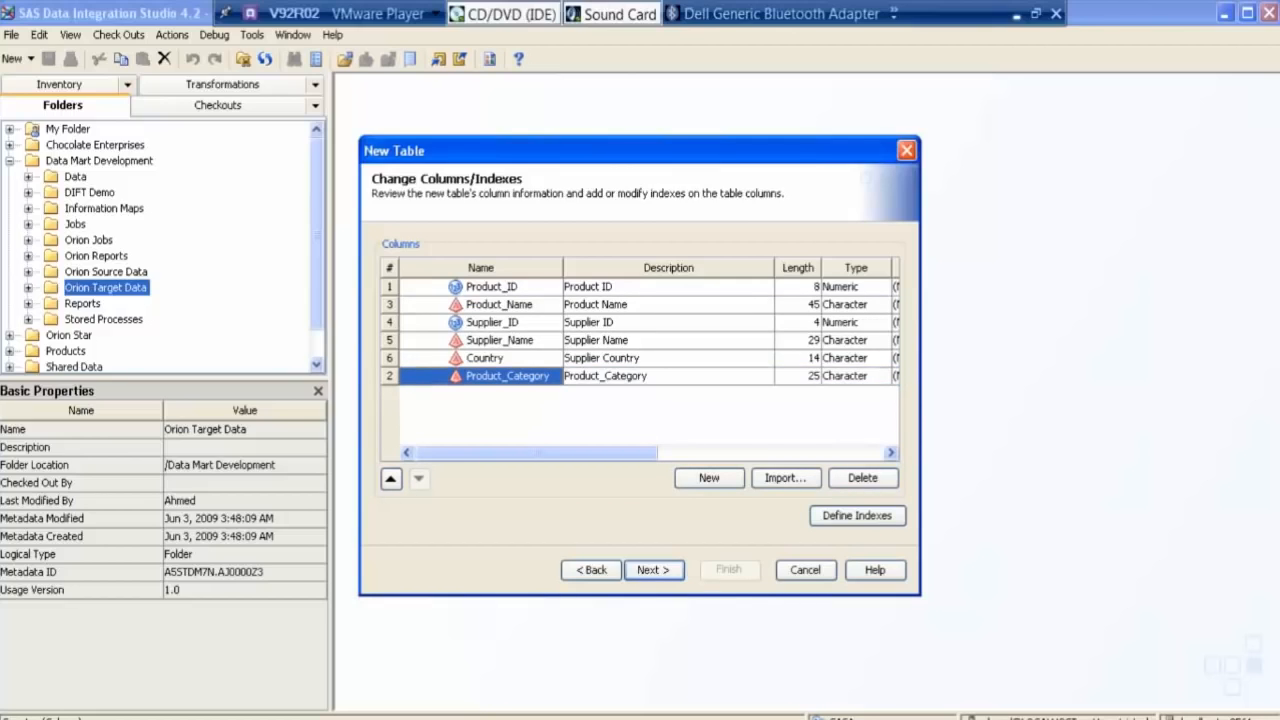
mouse_move(709, 477)
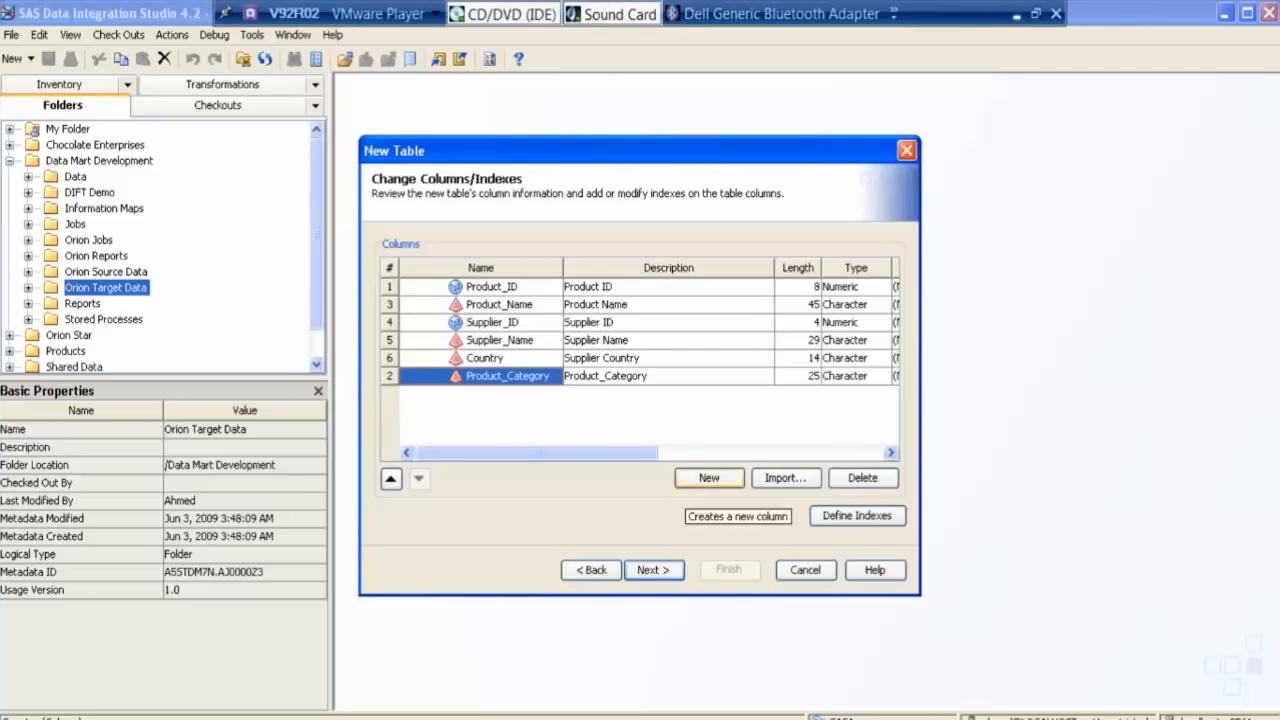
Step: Add Product_Group and Product_Line columns with matching descriptions and length 25
left_click(708, 477)
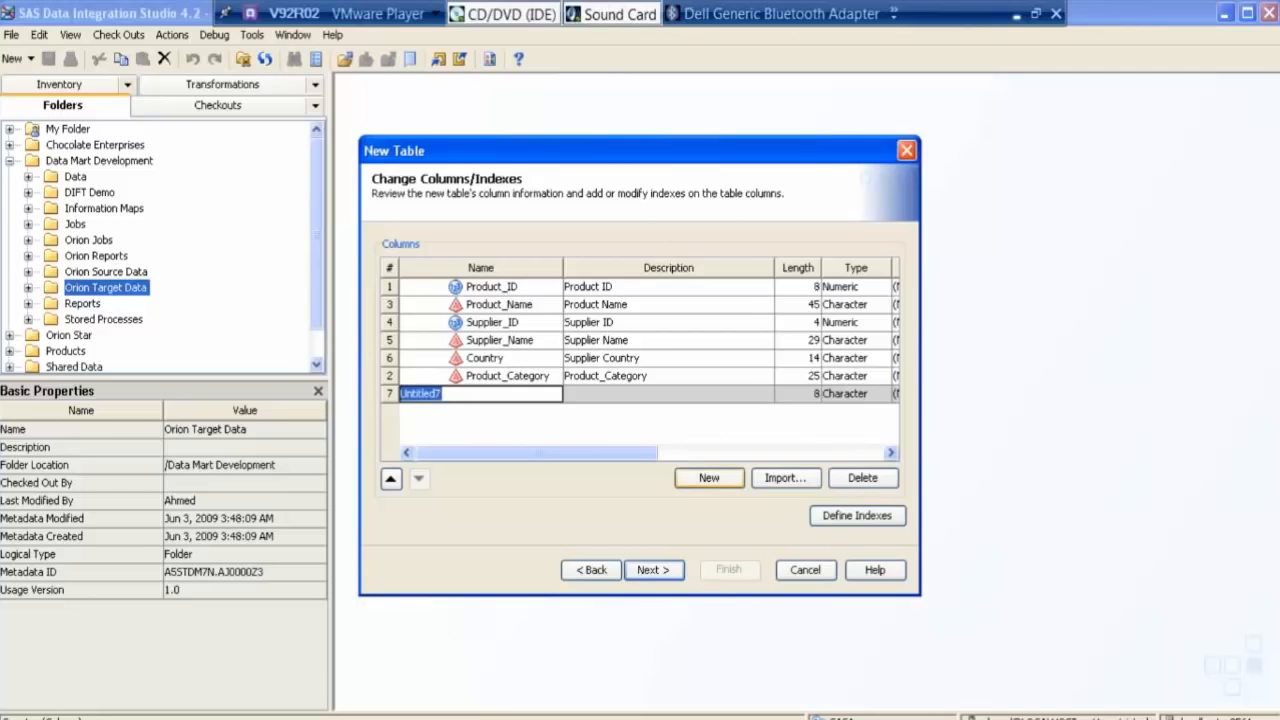
type("Product_")
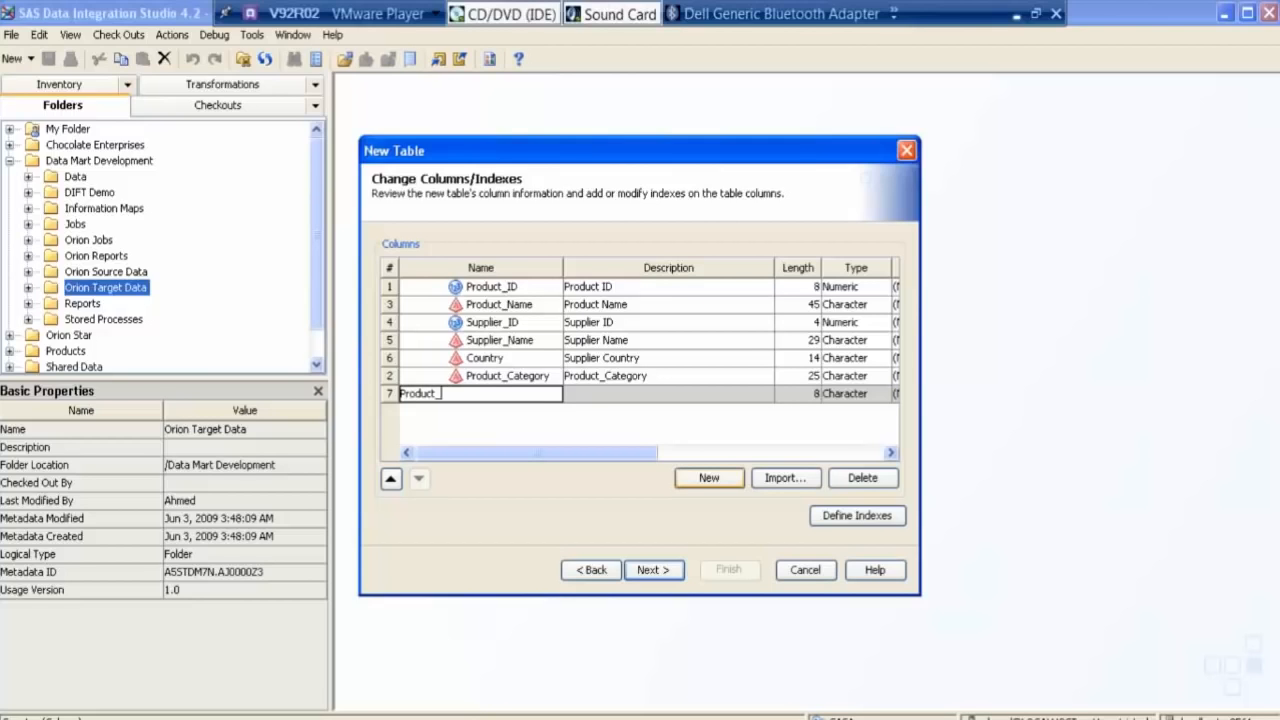
type("Group")
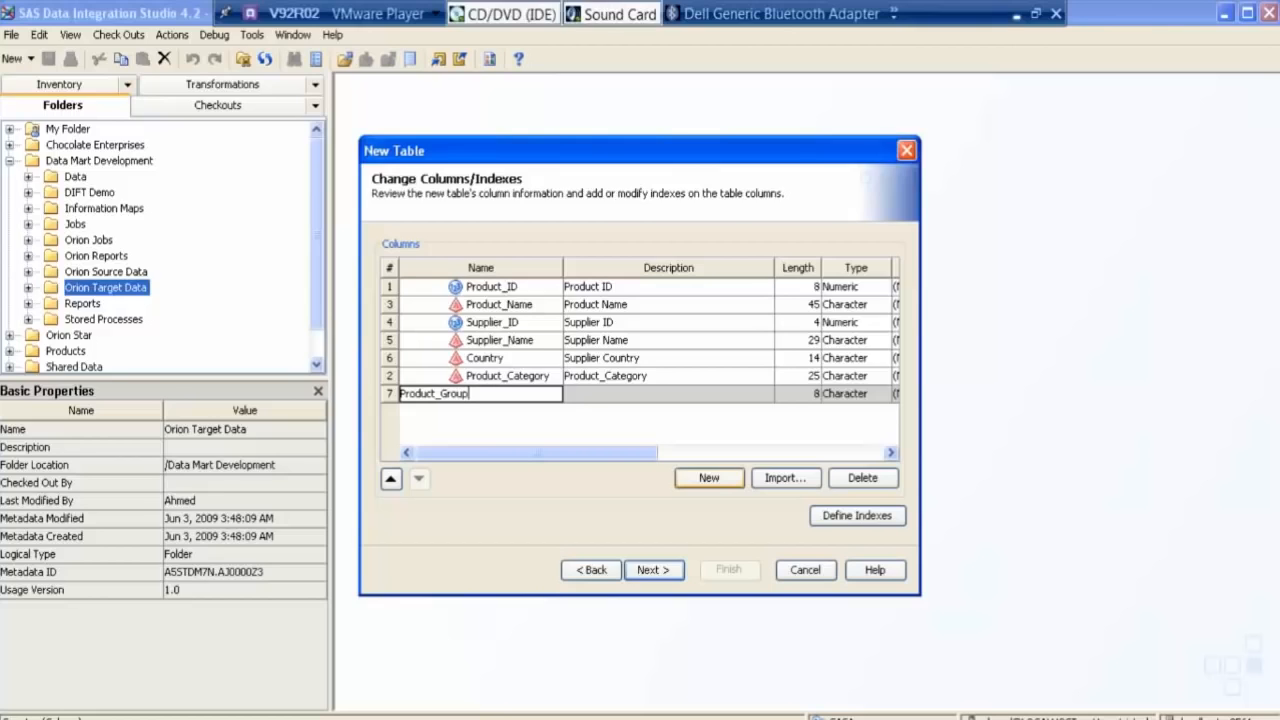
double_click(433, 393)
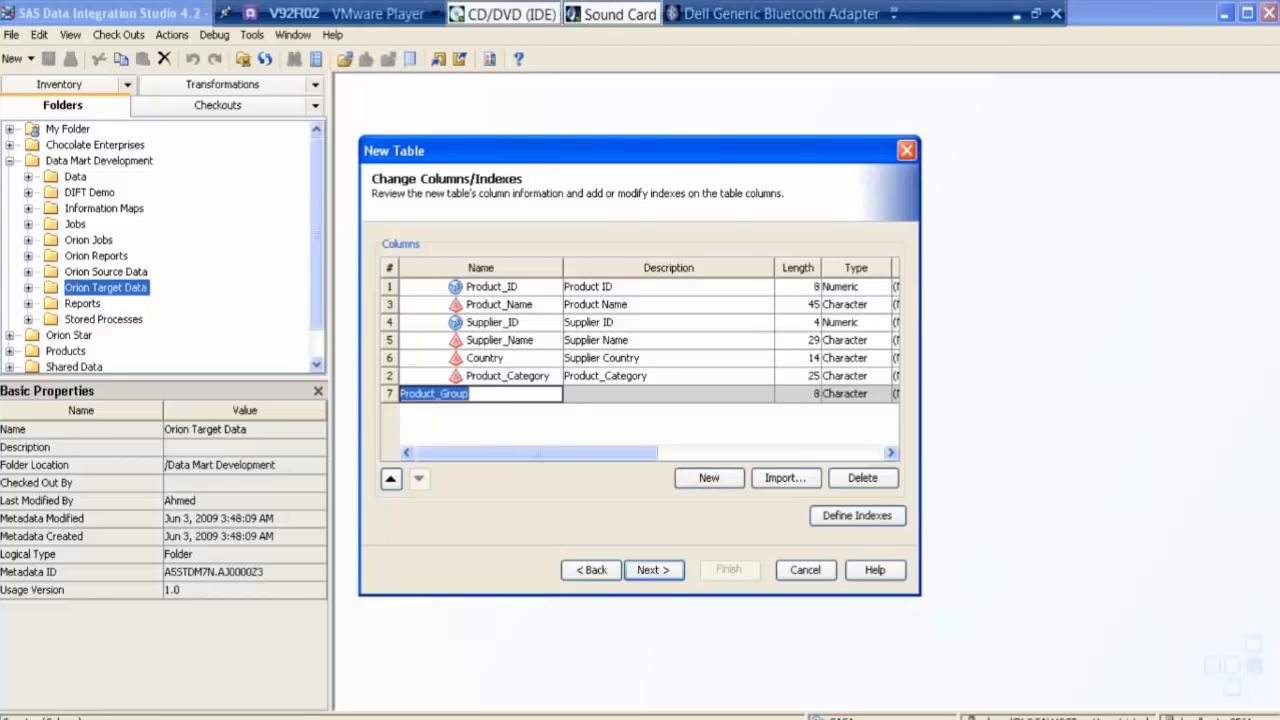
left_click(668, 393)
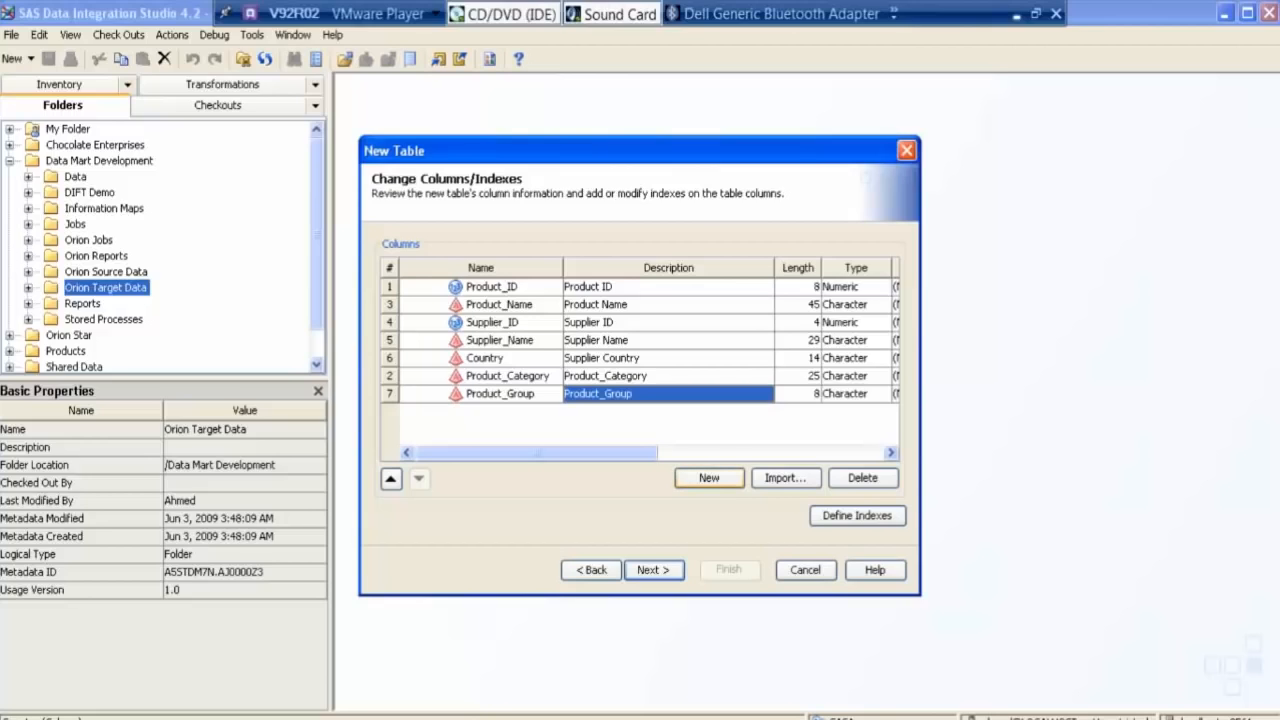
left_click(708, 477)
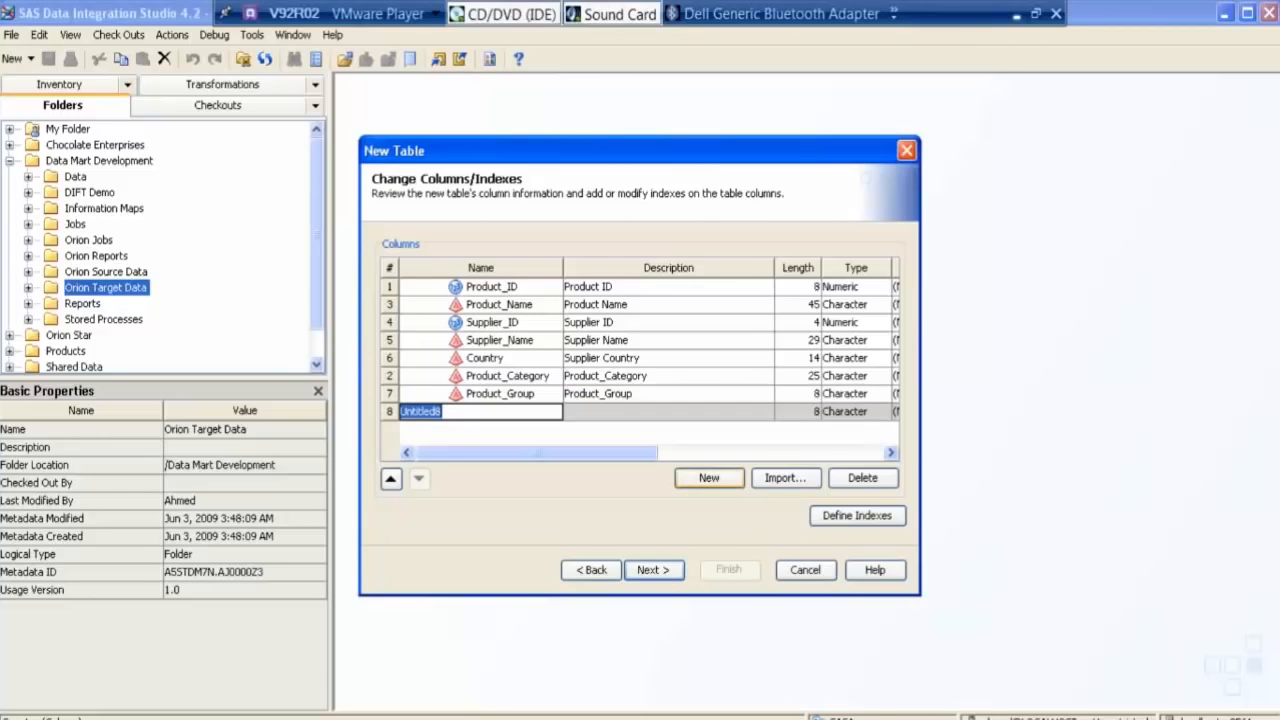
type("Product_Line")
left_click(798, 411)
type("25")
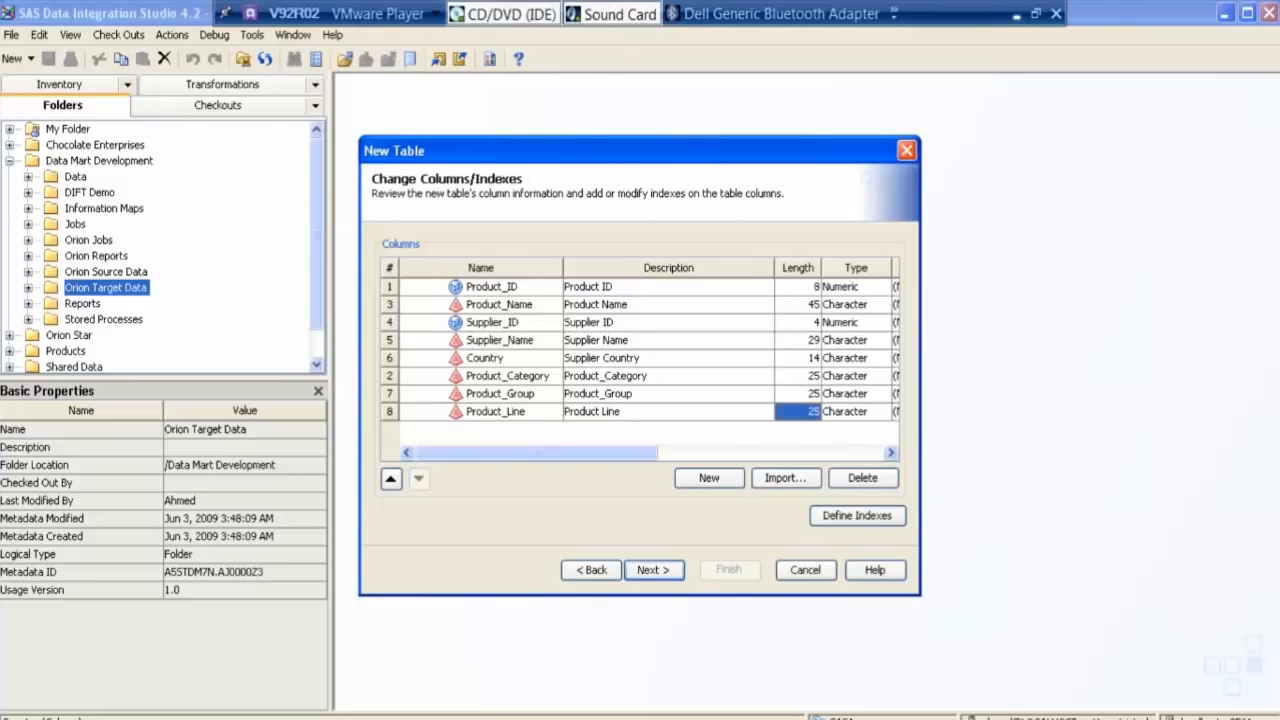
scroll("right", 3)
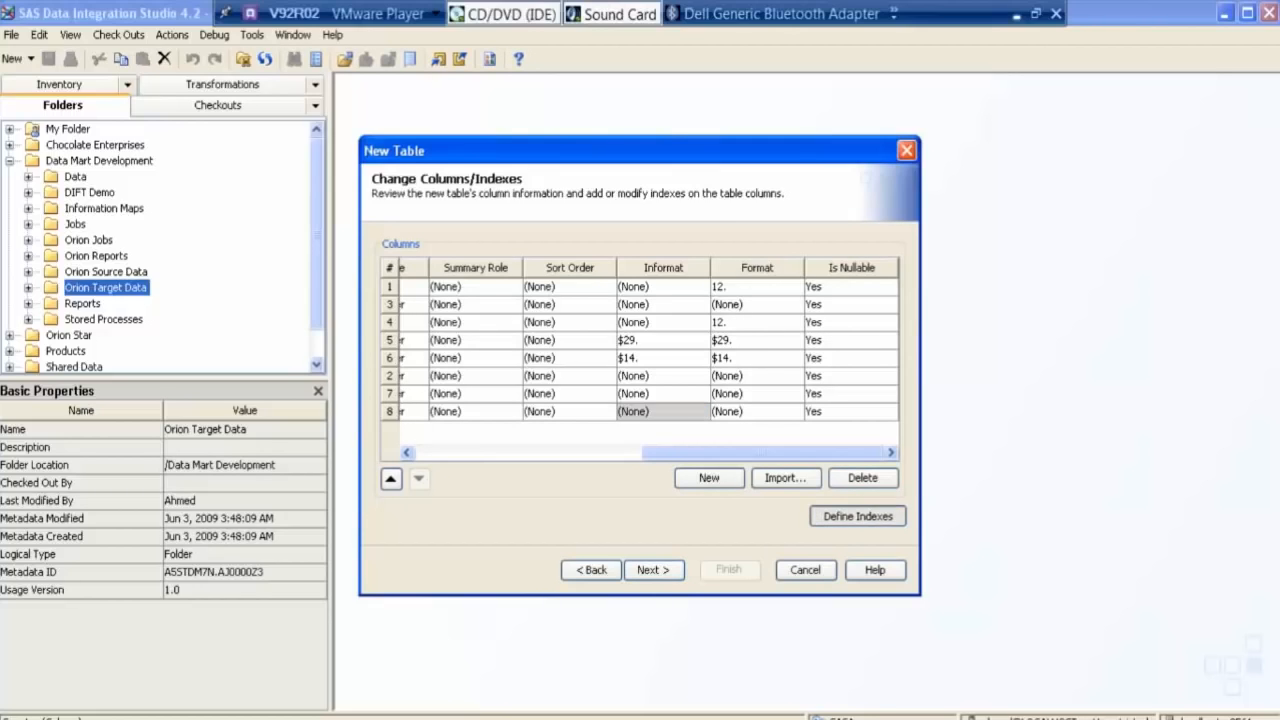
Step: Create index Product_ID on the Product_ID column, then start a second index for Product_Group
left_click(856, 516)
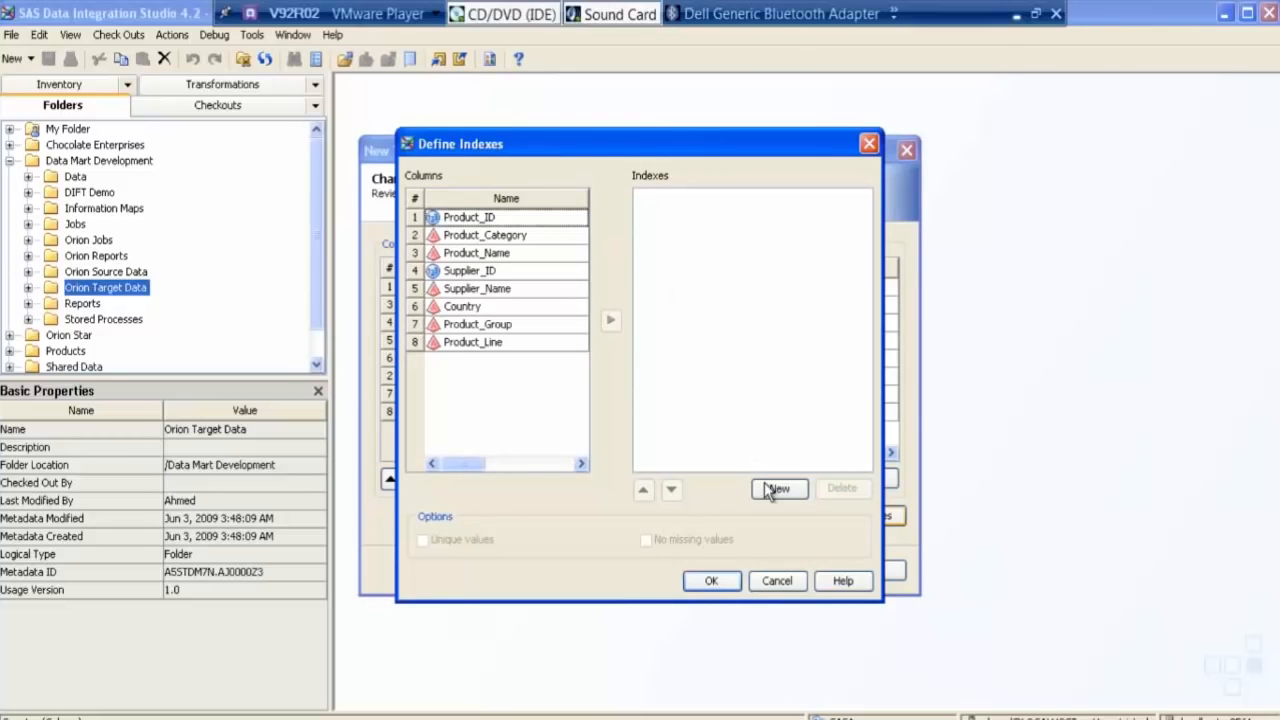
left_click(778, 488)
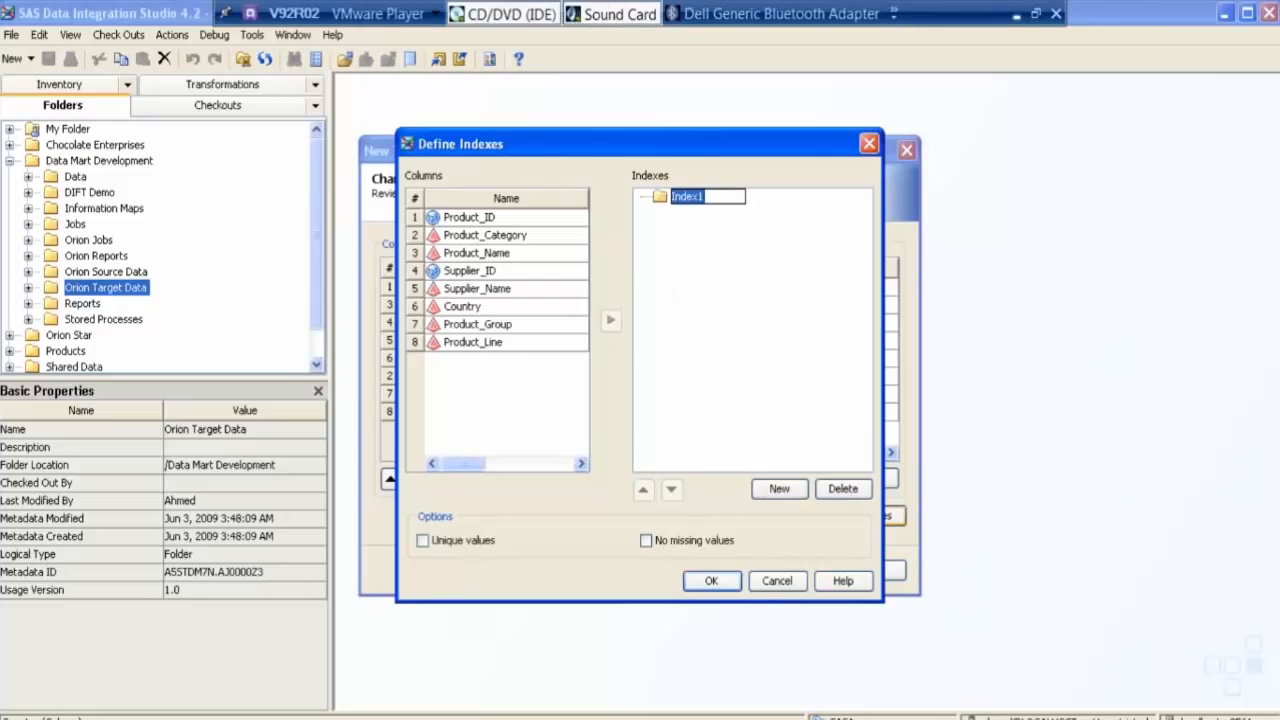
left_click(841, 488)
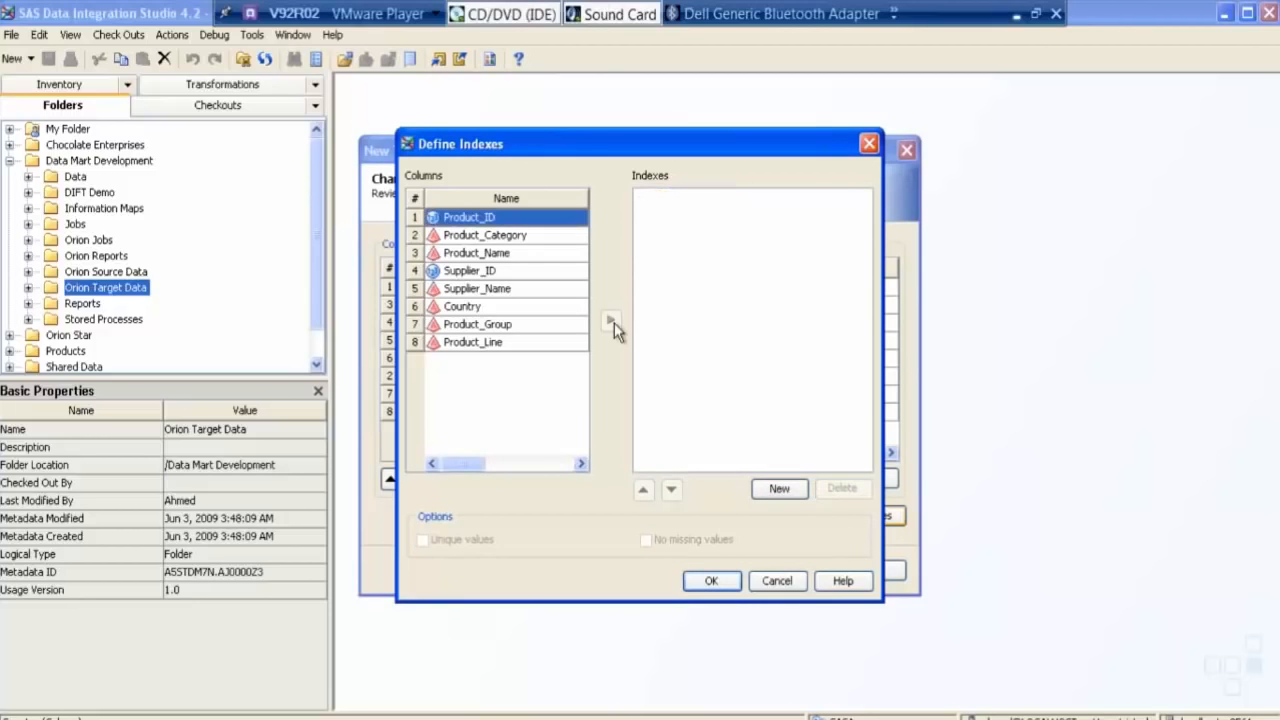
mouse_move(615, 333)
type("P")
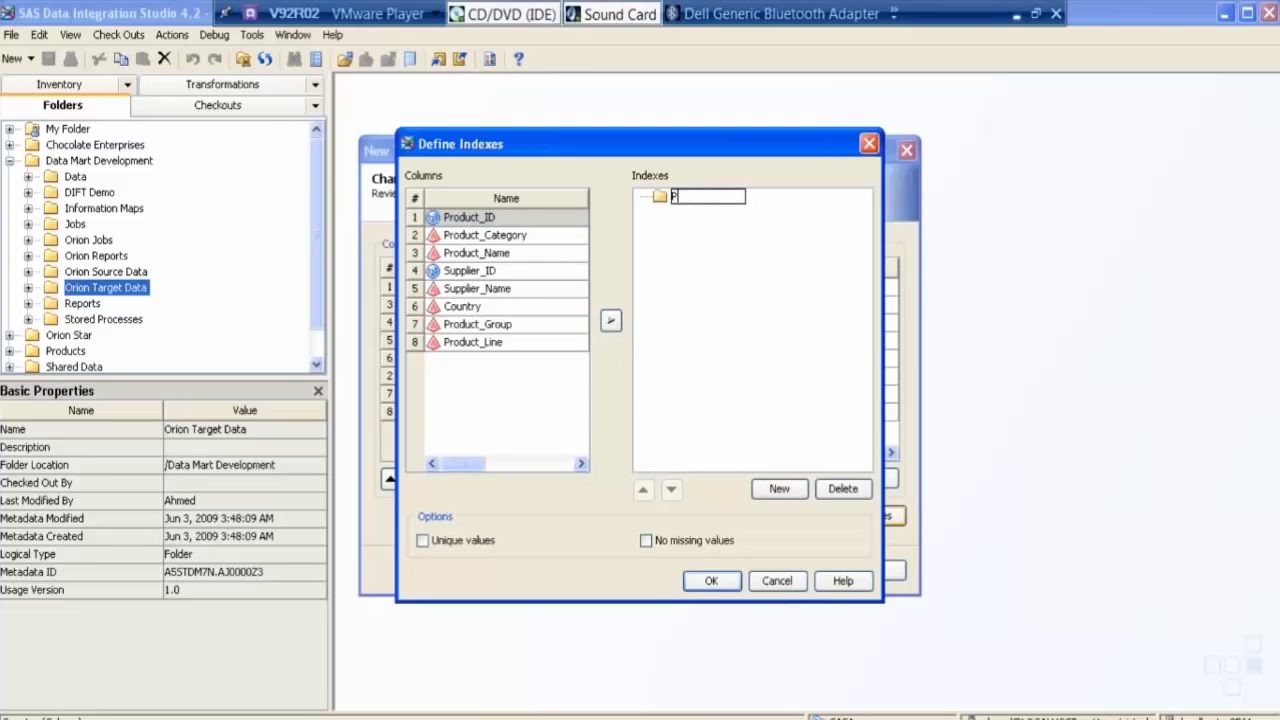
type("roduct_")
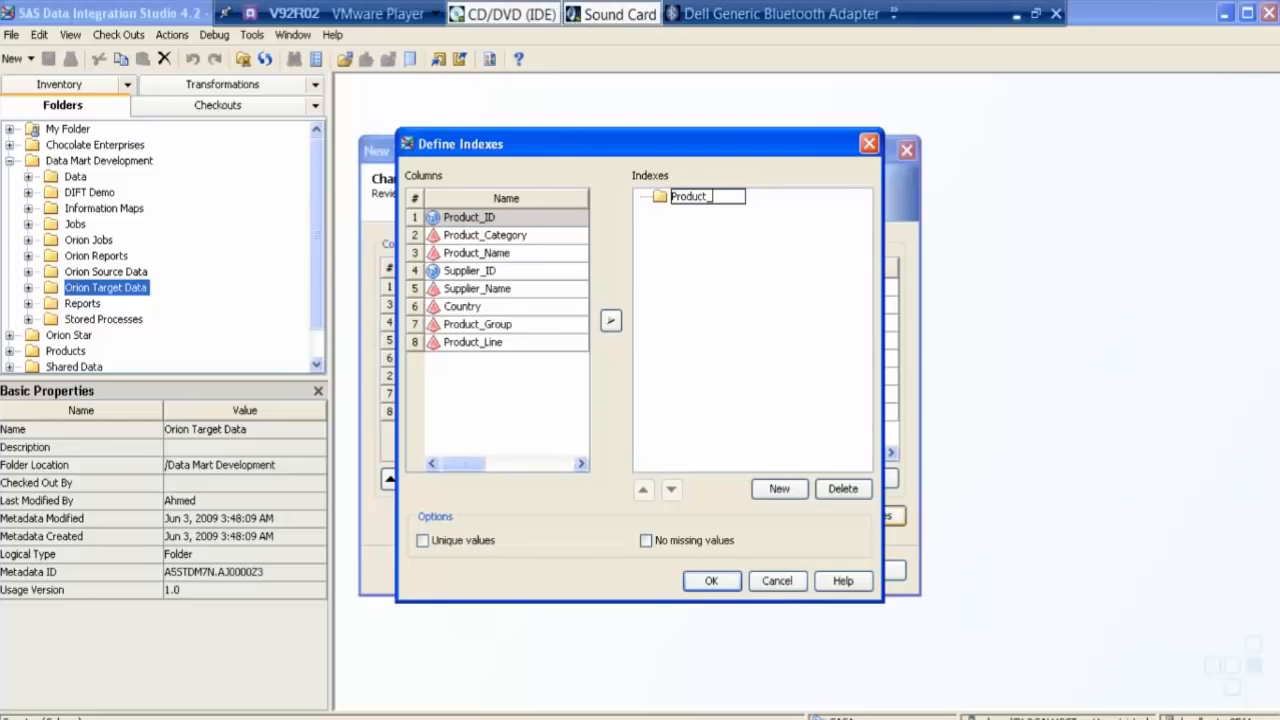
left_click(485, 235)
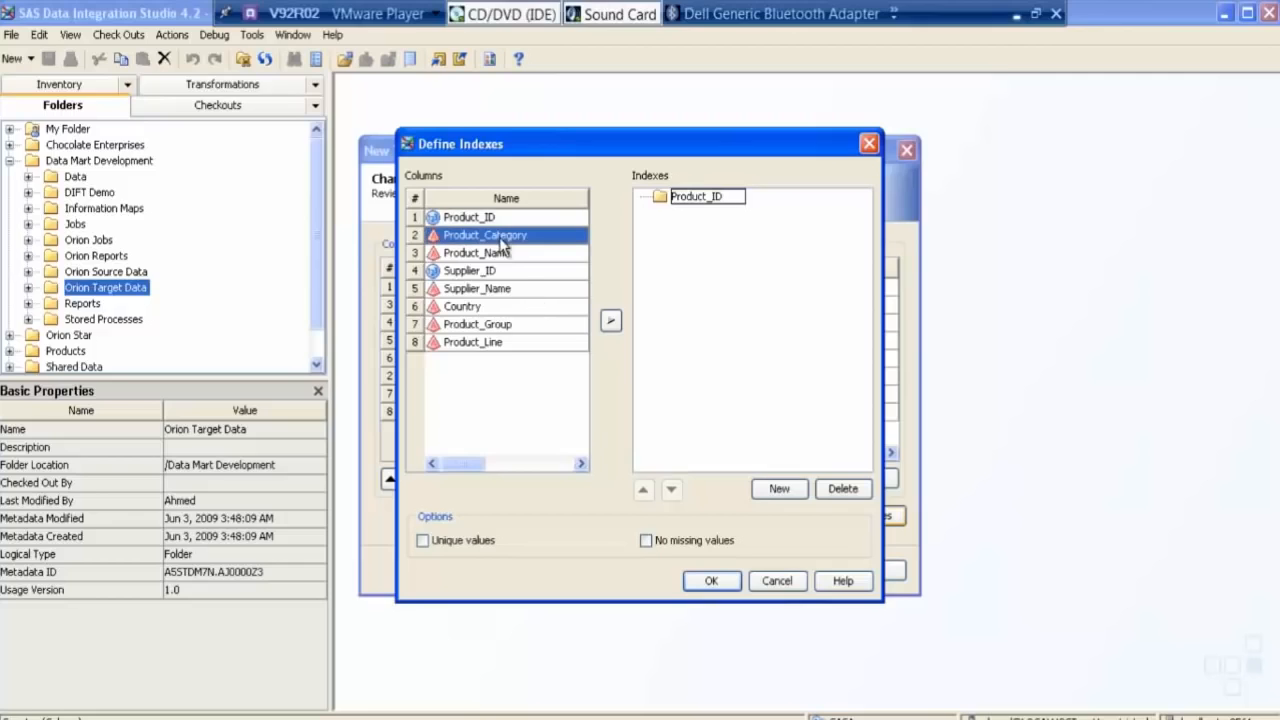
left_click(469, 217)
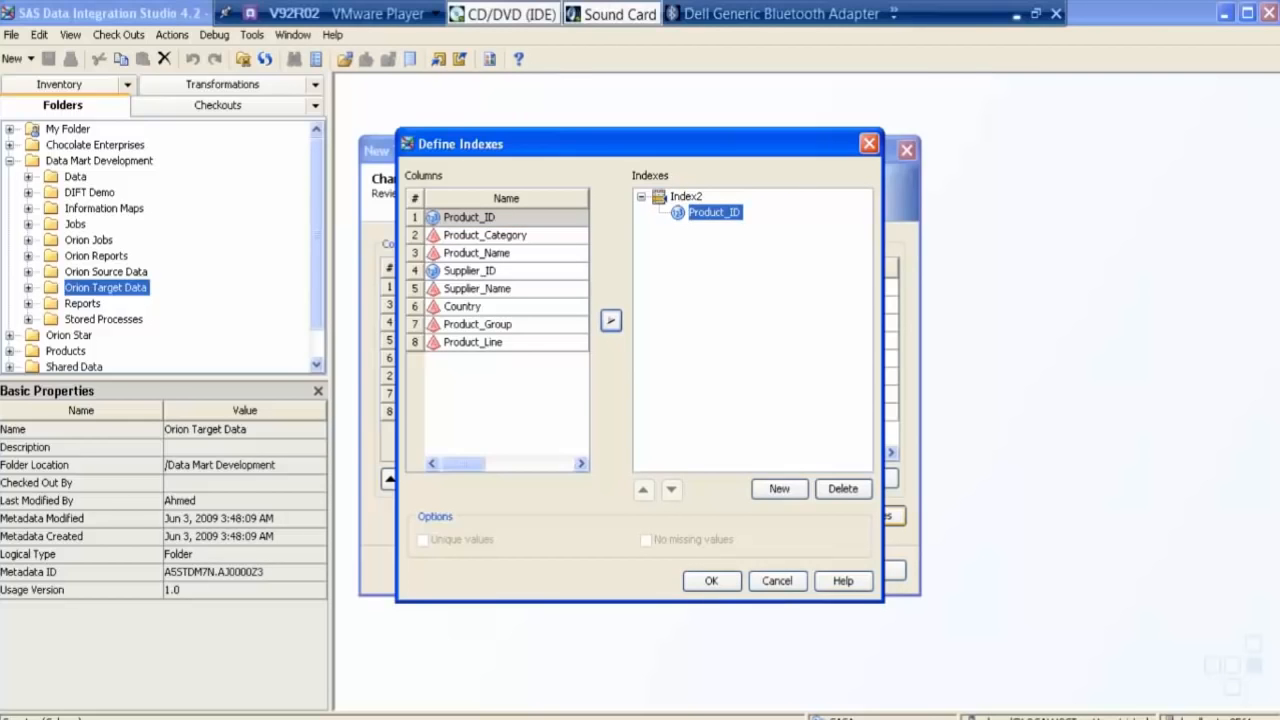
left_click(778, 488)
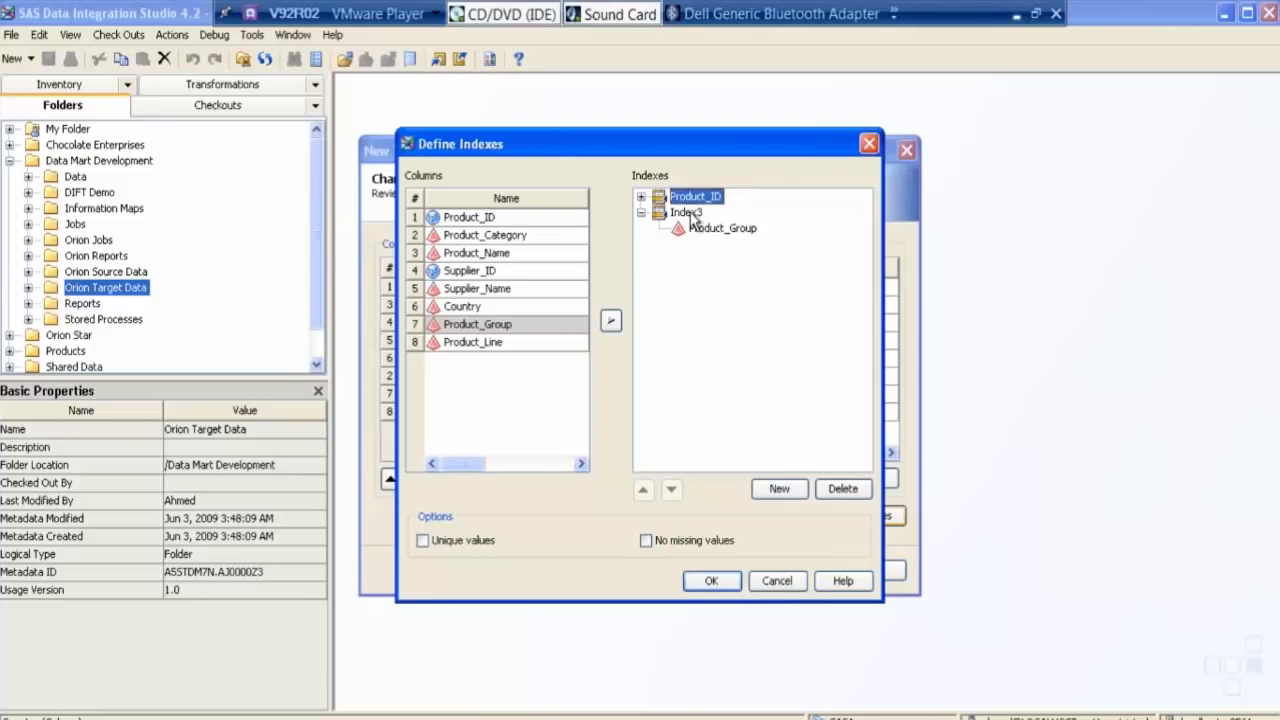
Step: Rename Index3 to Product_Group and confirm the index definitions
right_click(687, 212)
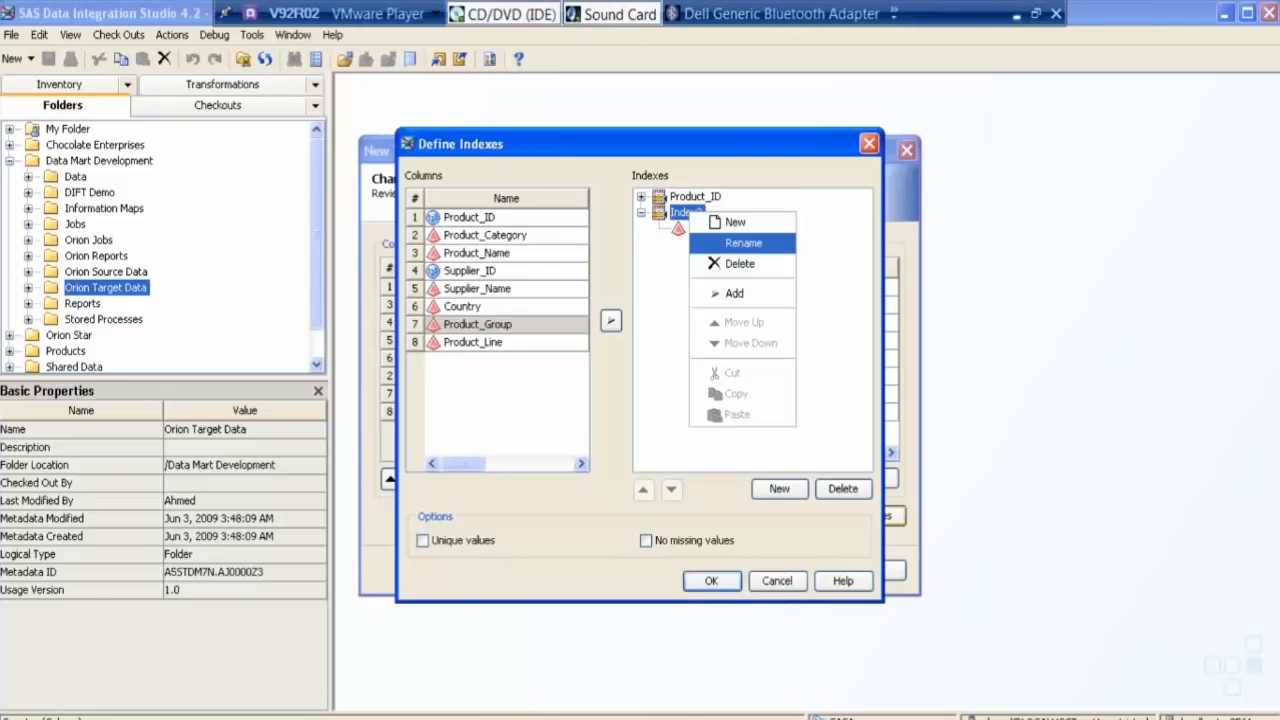
left_click(743, 242)
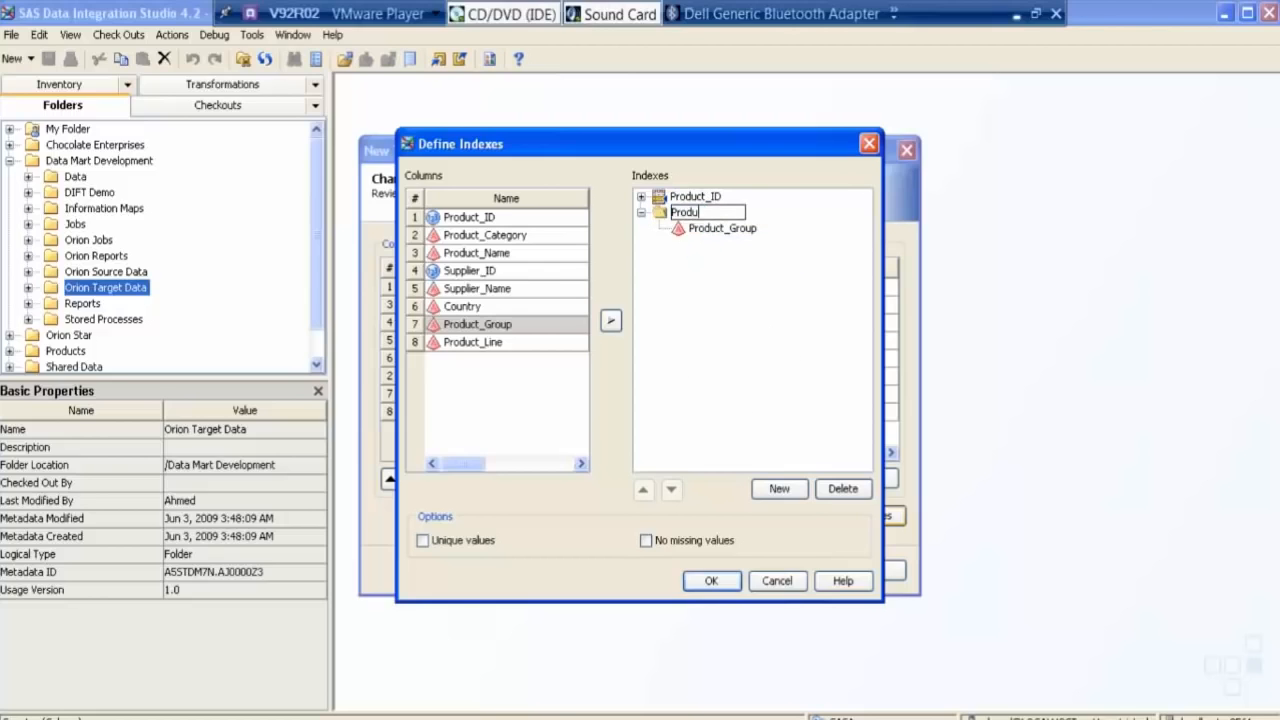
type("Product_Group")
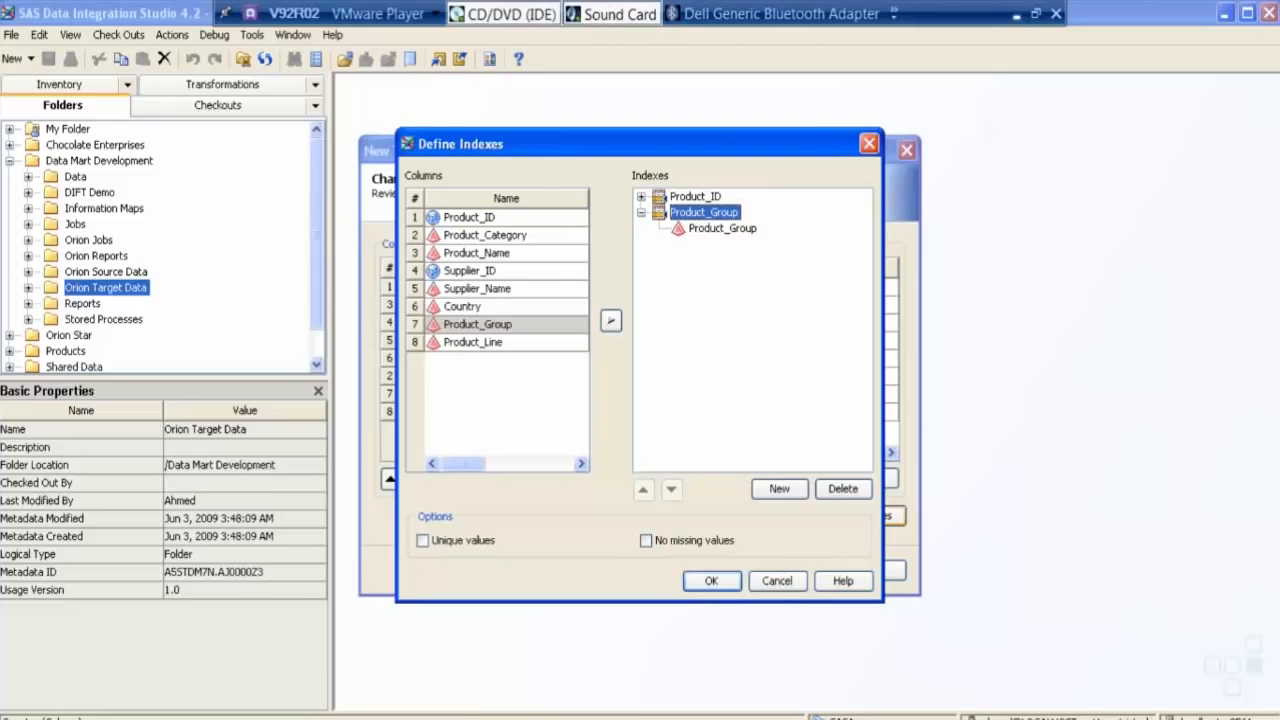
left_click(711, 581)
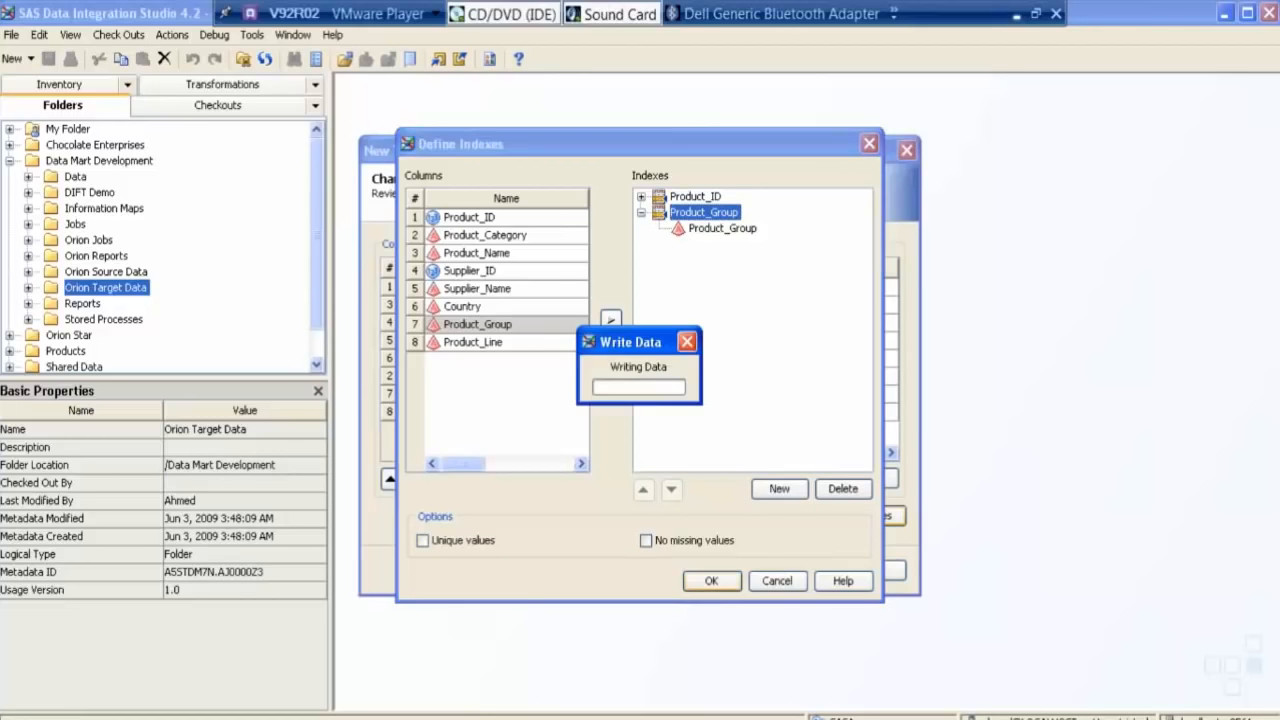
Step: Advance the New Table wizard to the DIFT Product Dimension metadata summary page
left_click(711, 581)
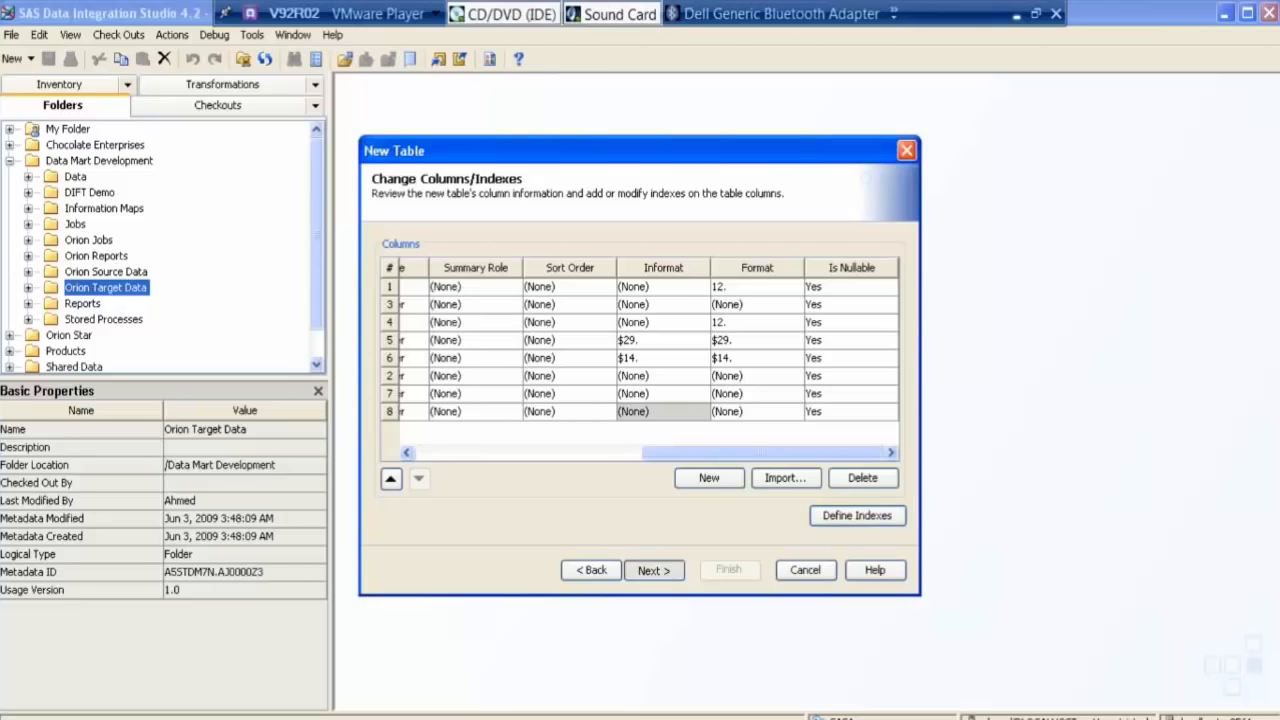
left_click(655, 570)
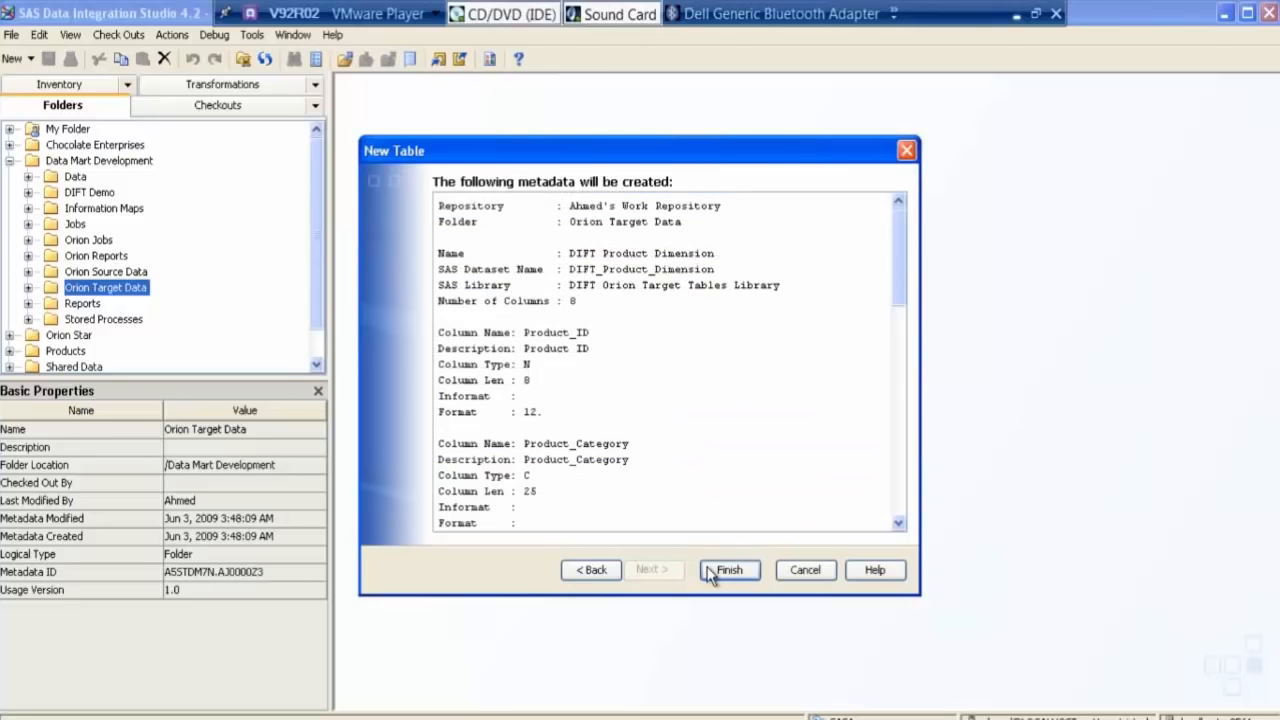